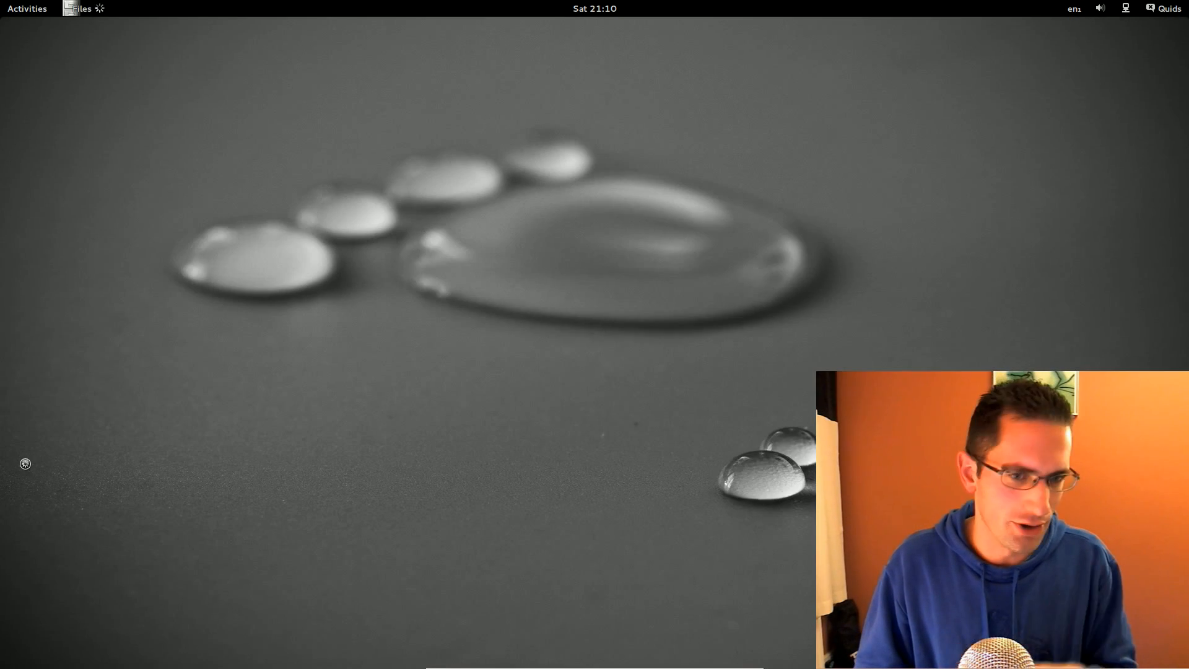
Step: Browse the network, enter the movies on nas share and start curse.of.chucky.2013.mkv
click(77, 9)
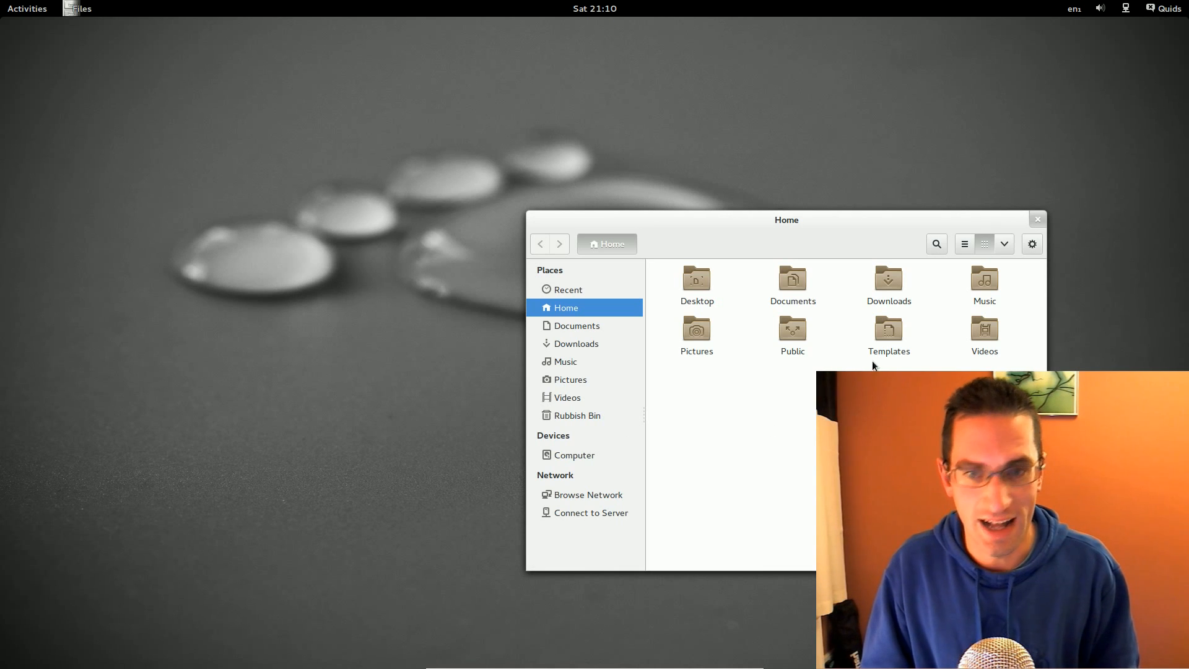
click(587, 495)
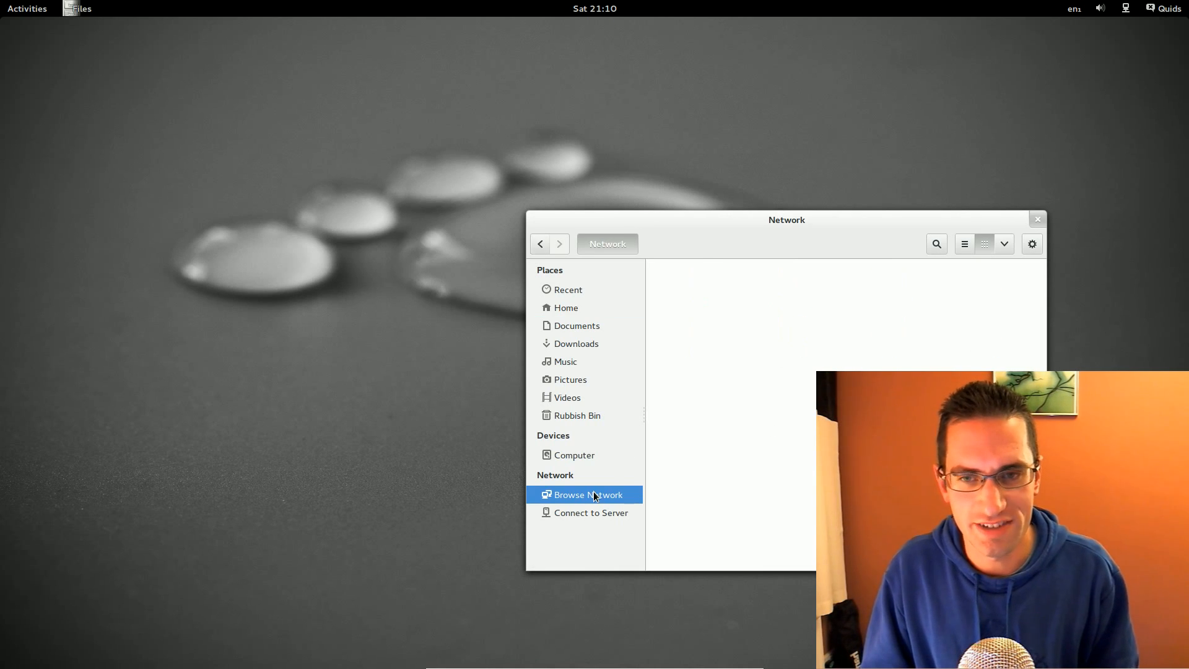
double_click(587, 494)
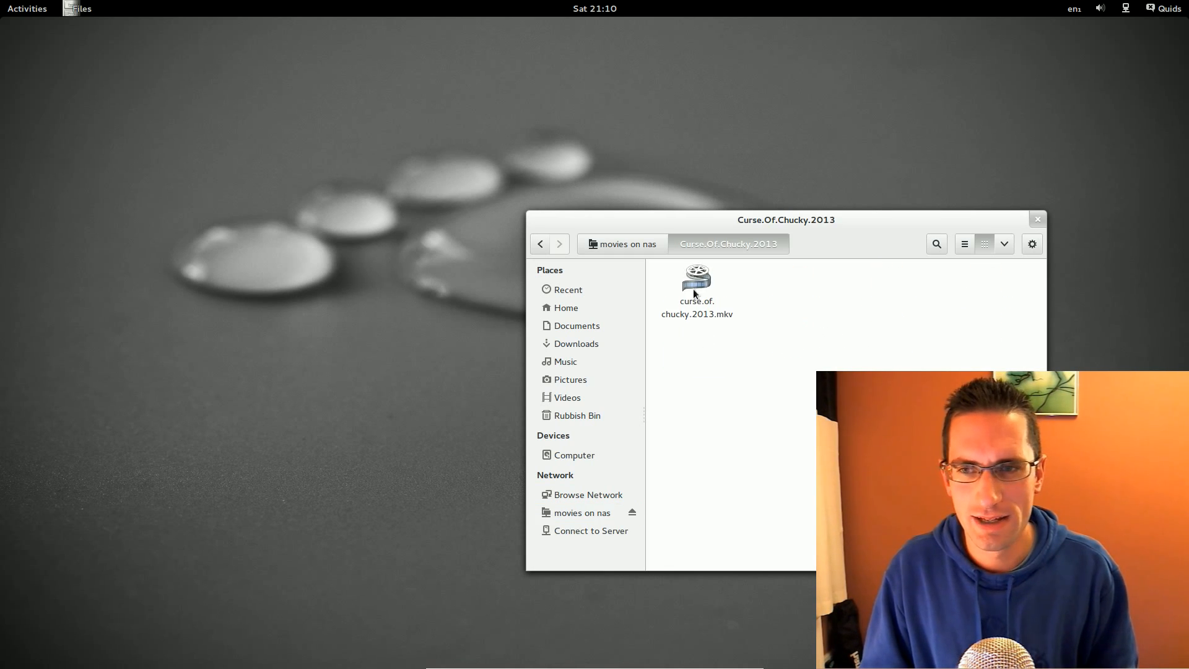
double_click(696, 277)
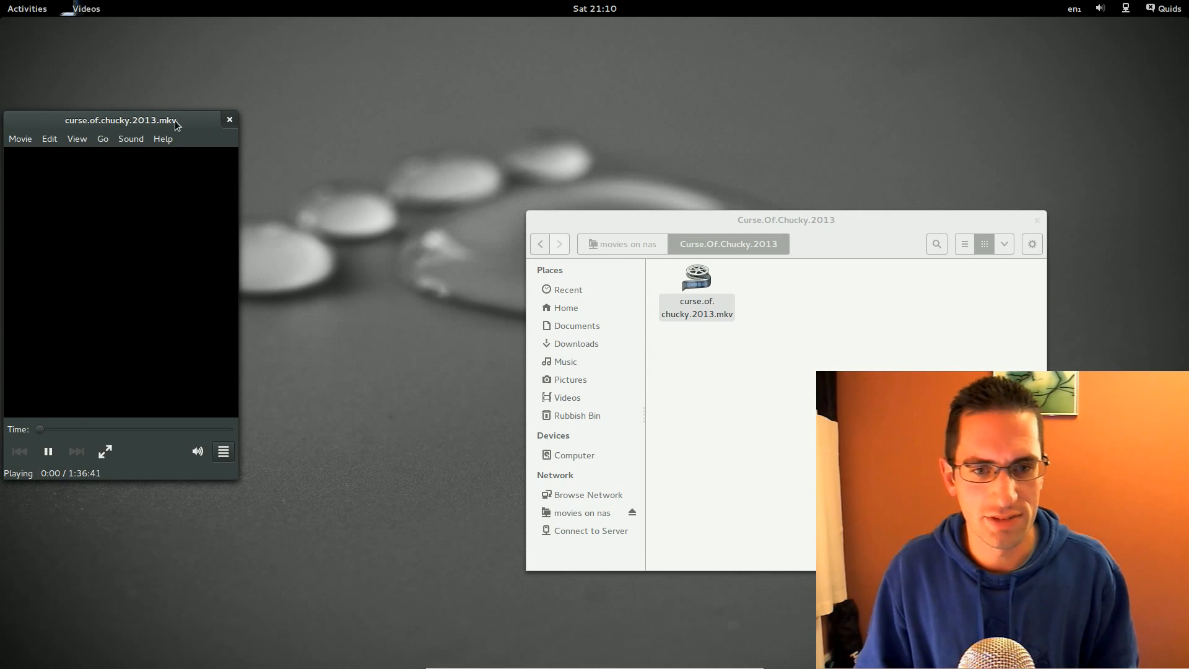
Step: Centre the Totem window, visit the Activities overview, return to the movie and close the player
drag(120, 120, 427, 32)
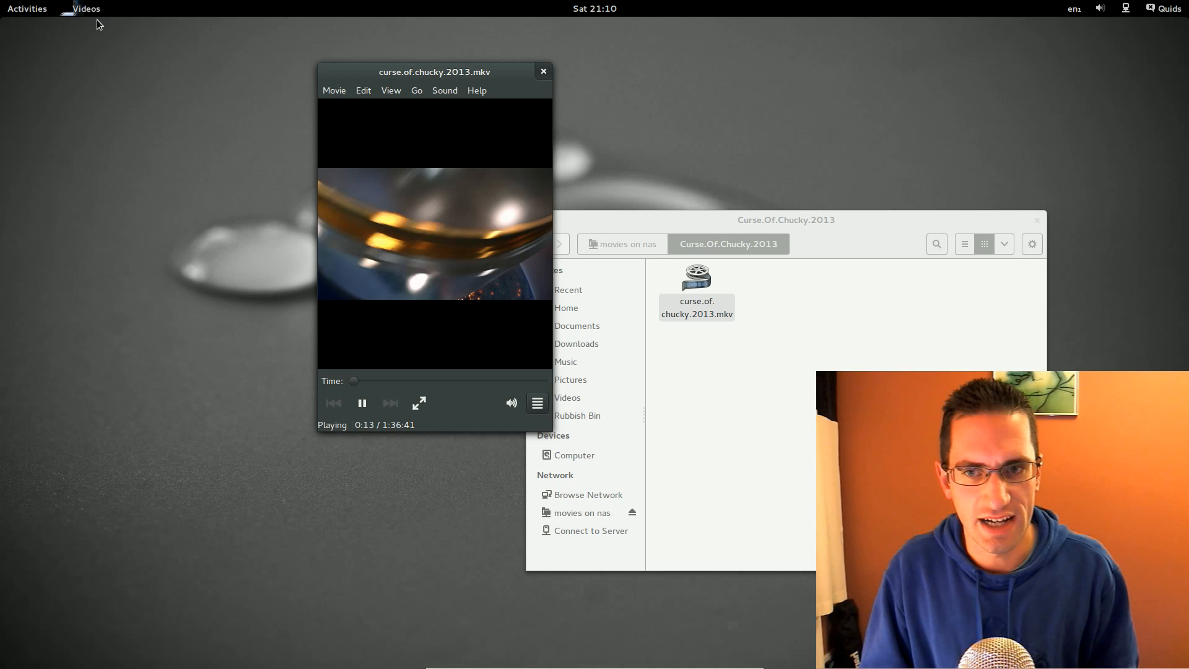
click(28, 8)
text(writ)
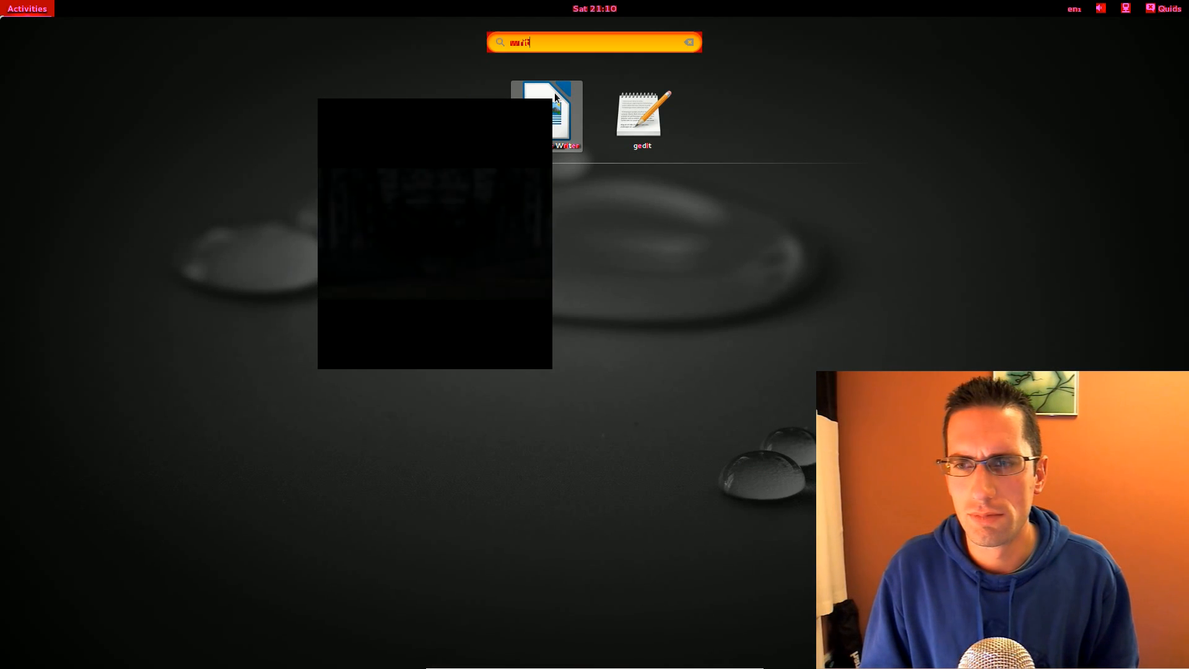
click(545, 109)
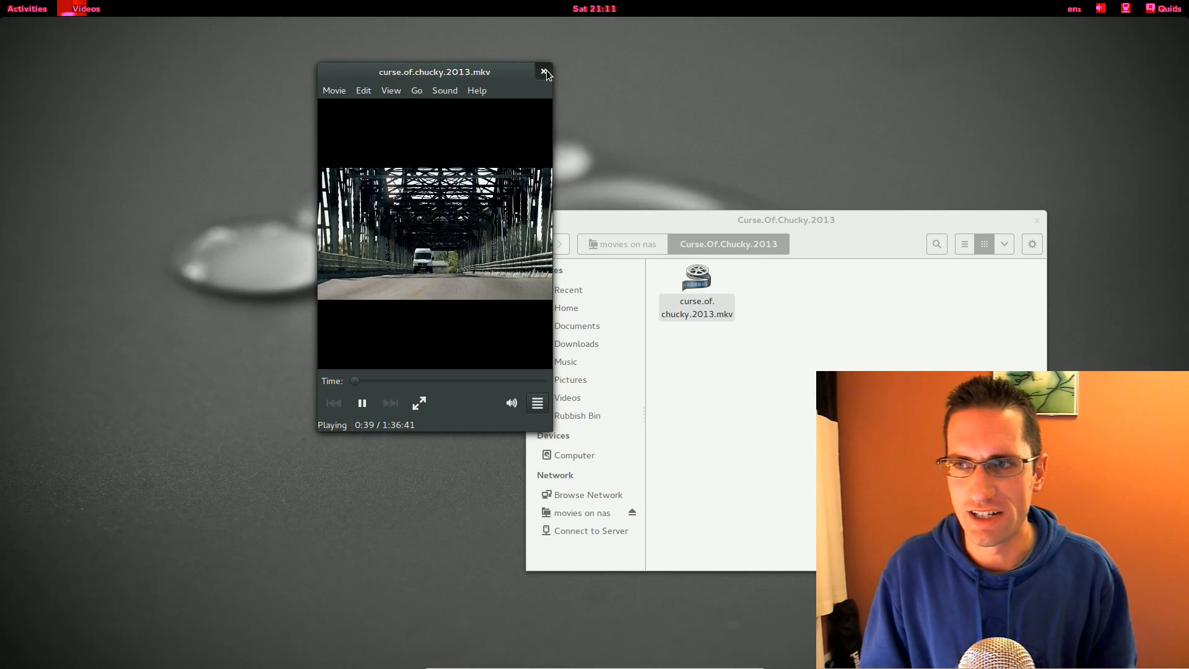
click(544, 72)
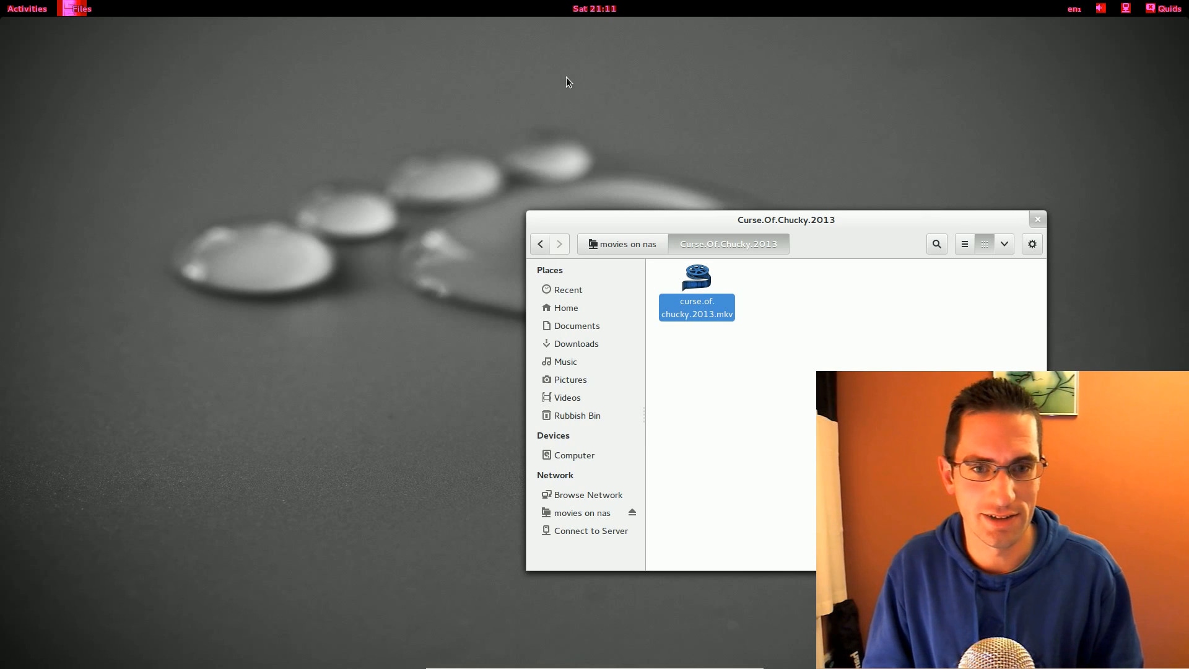
Step: Launch System Monitor from the overview, scroll through the Processes list, then close the window
click(27, 8)
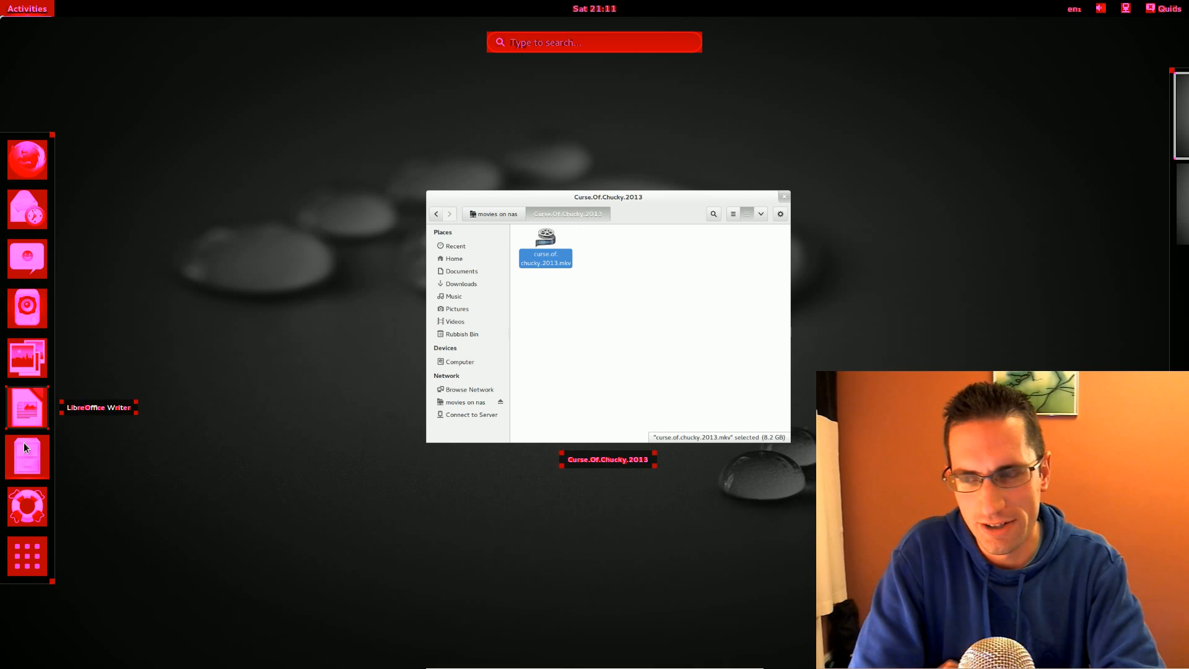
mouse_move(171, 408)
text(sys)
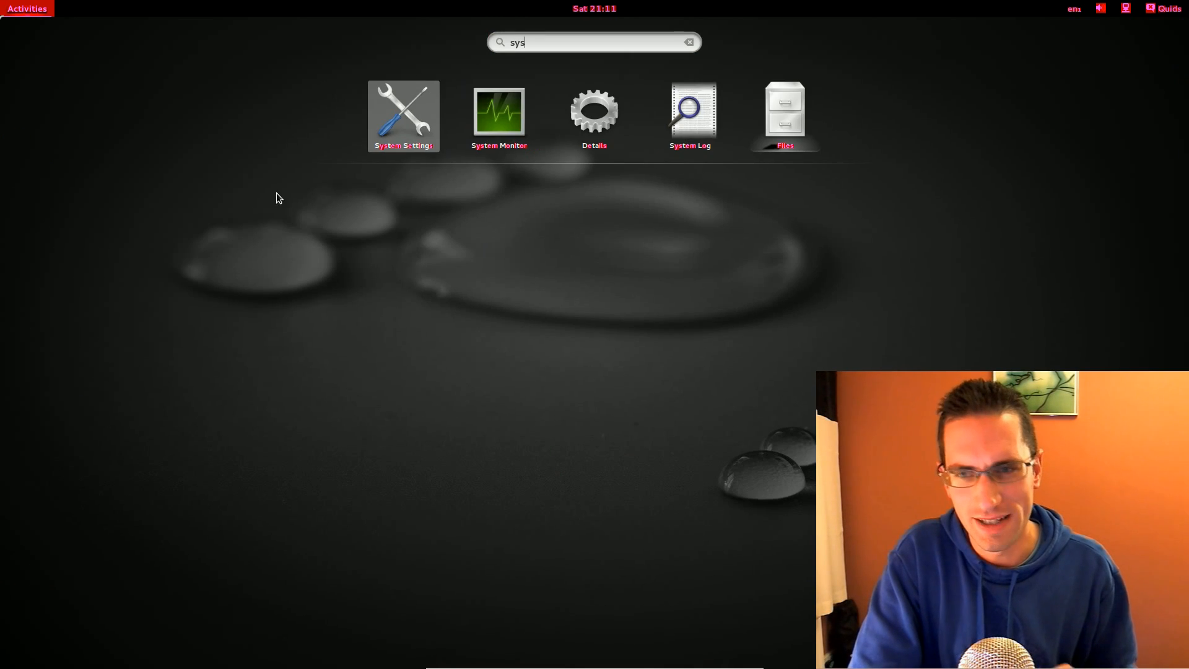
click(498, 111)
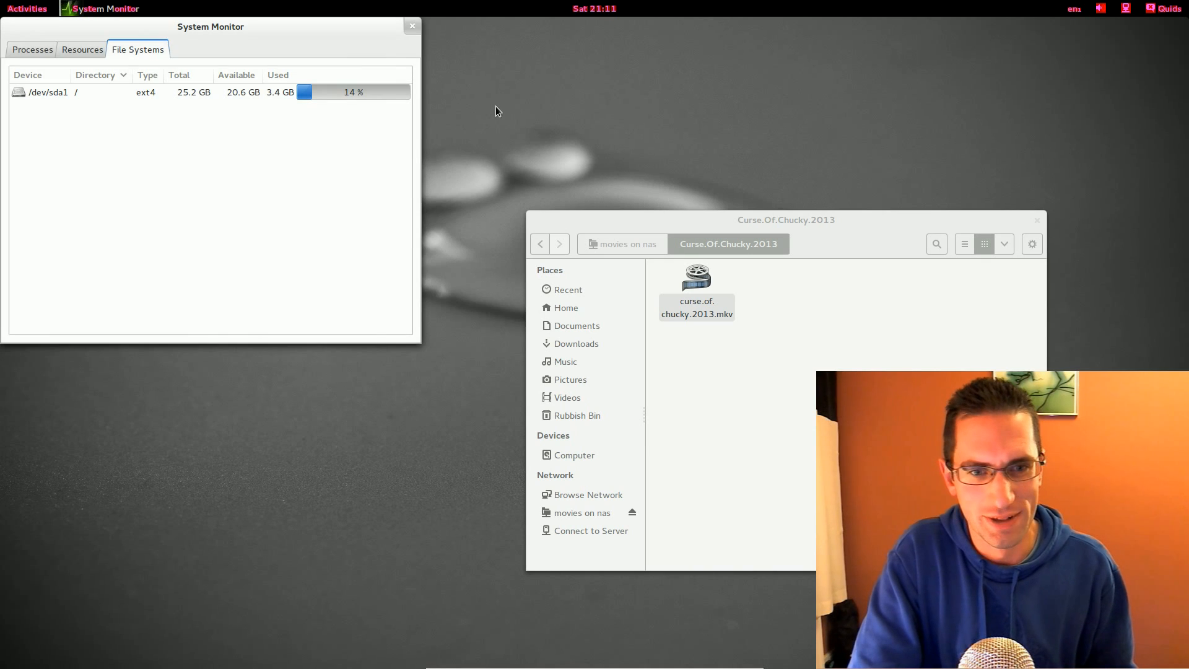
click(30, 49)
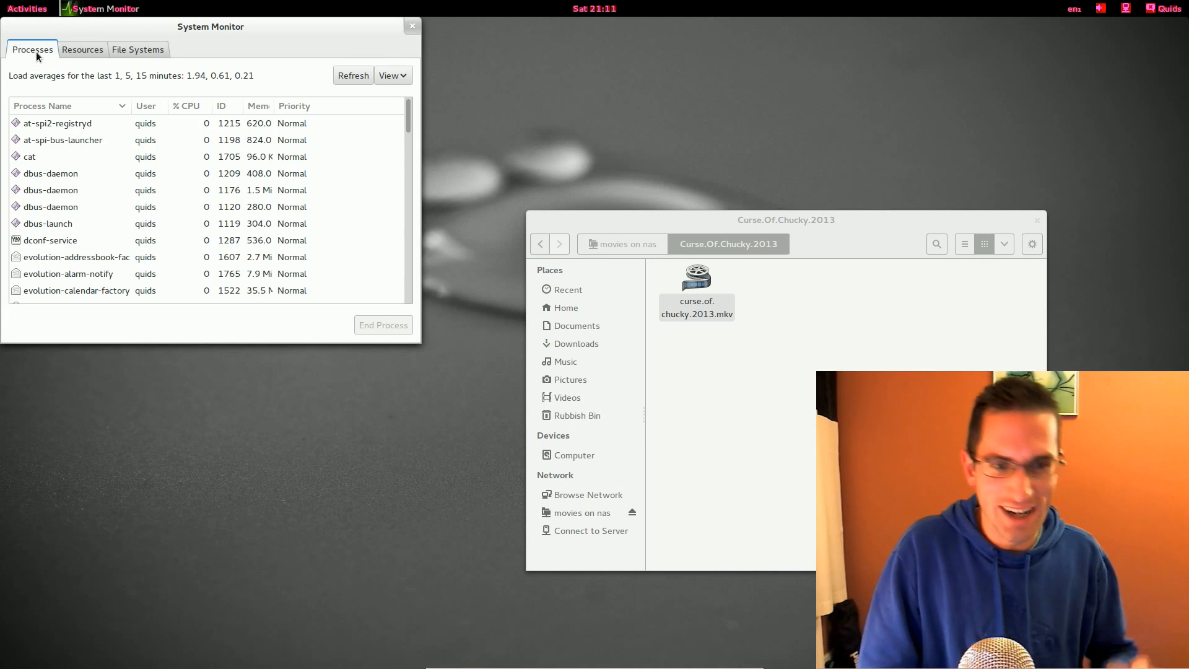
scroll(down, 3)
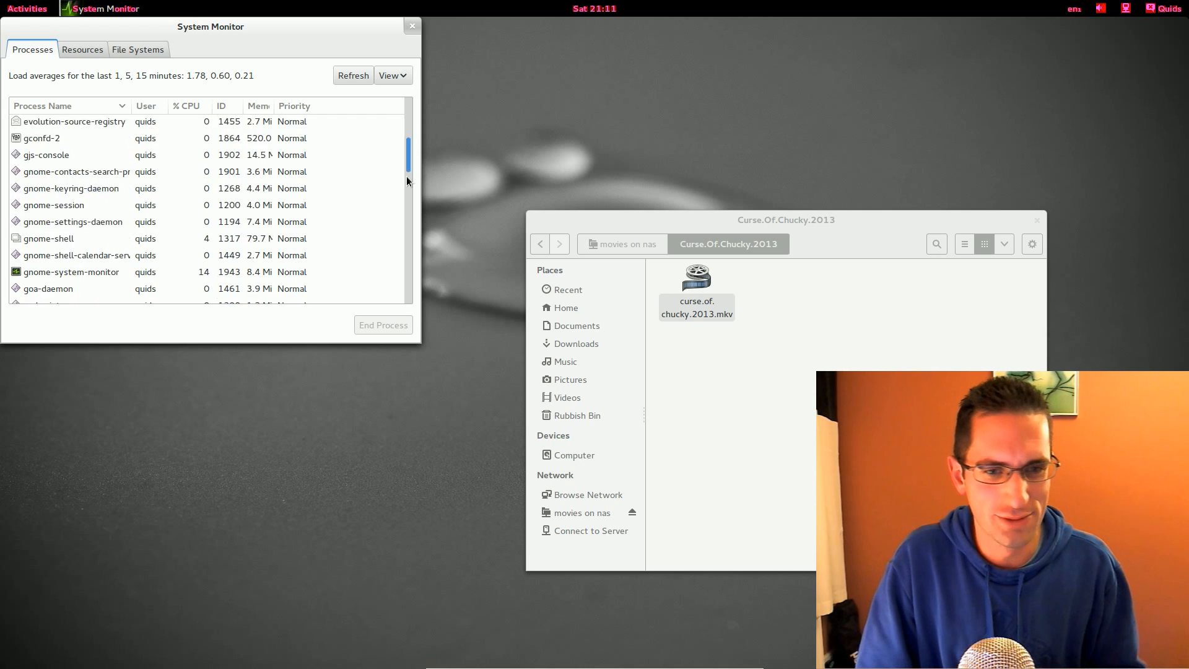
scroll(down, 3)
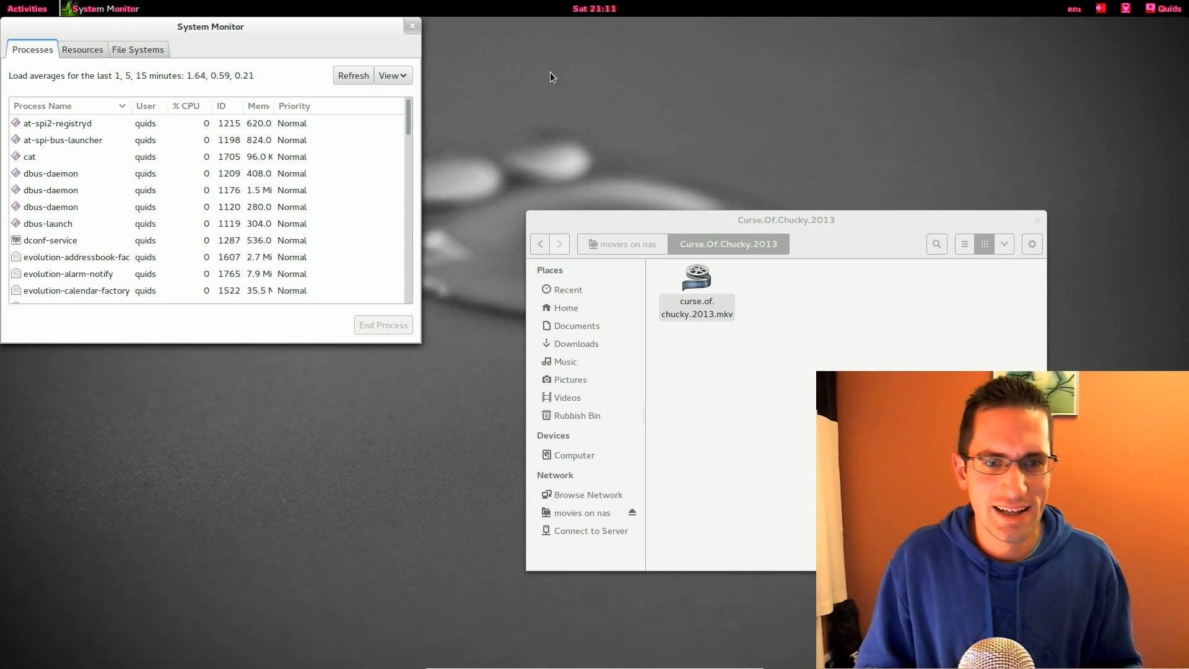
click(1167, 8)
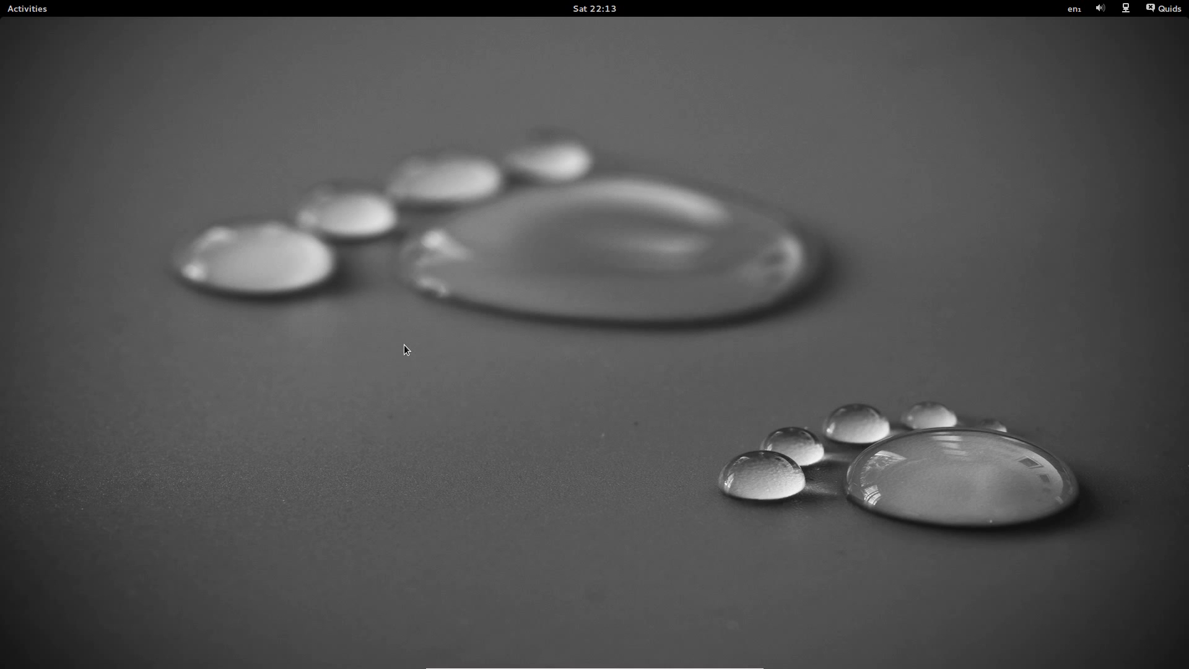
click(28, 7)
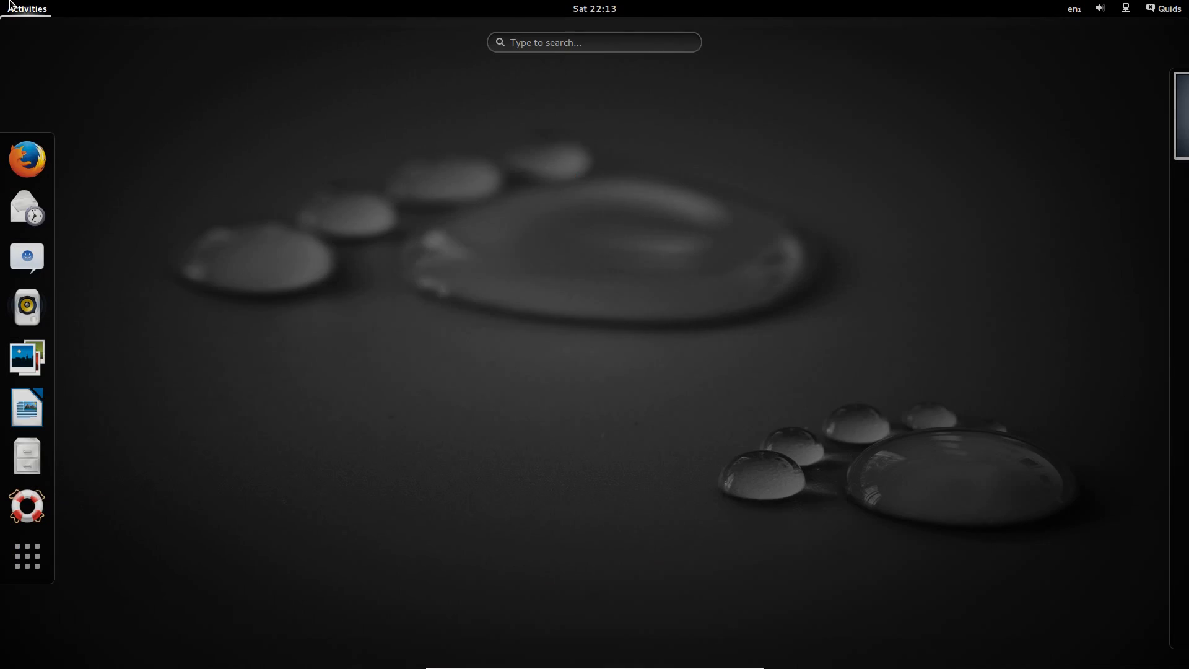
click(26, 162)
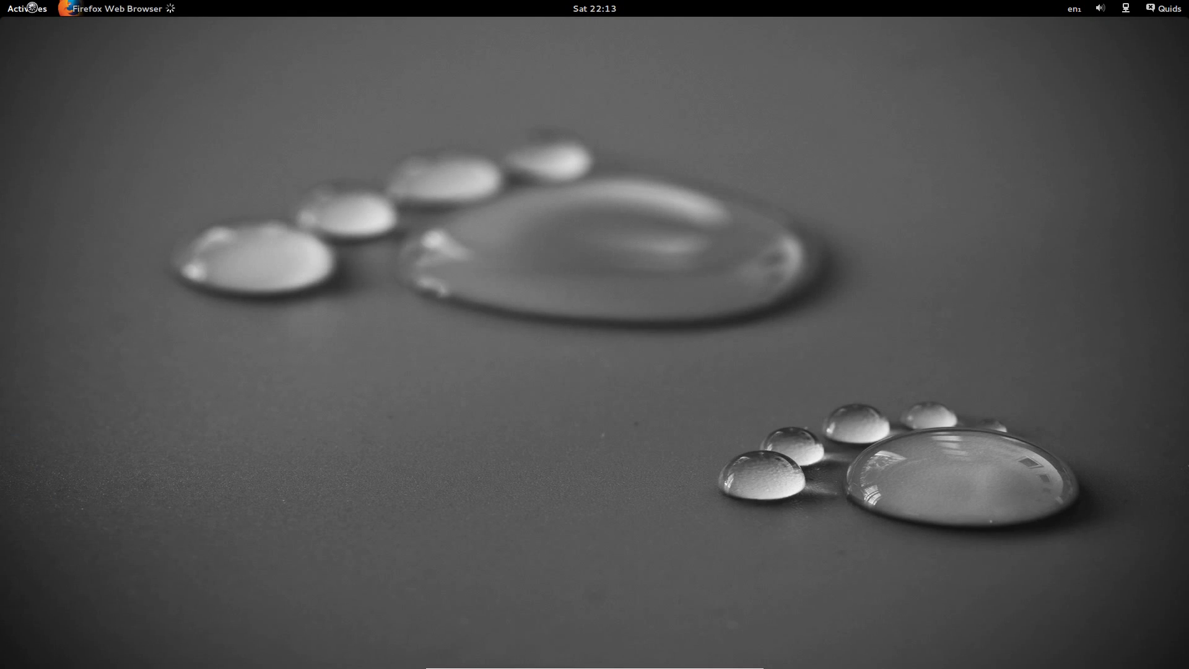
click(27, 7)
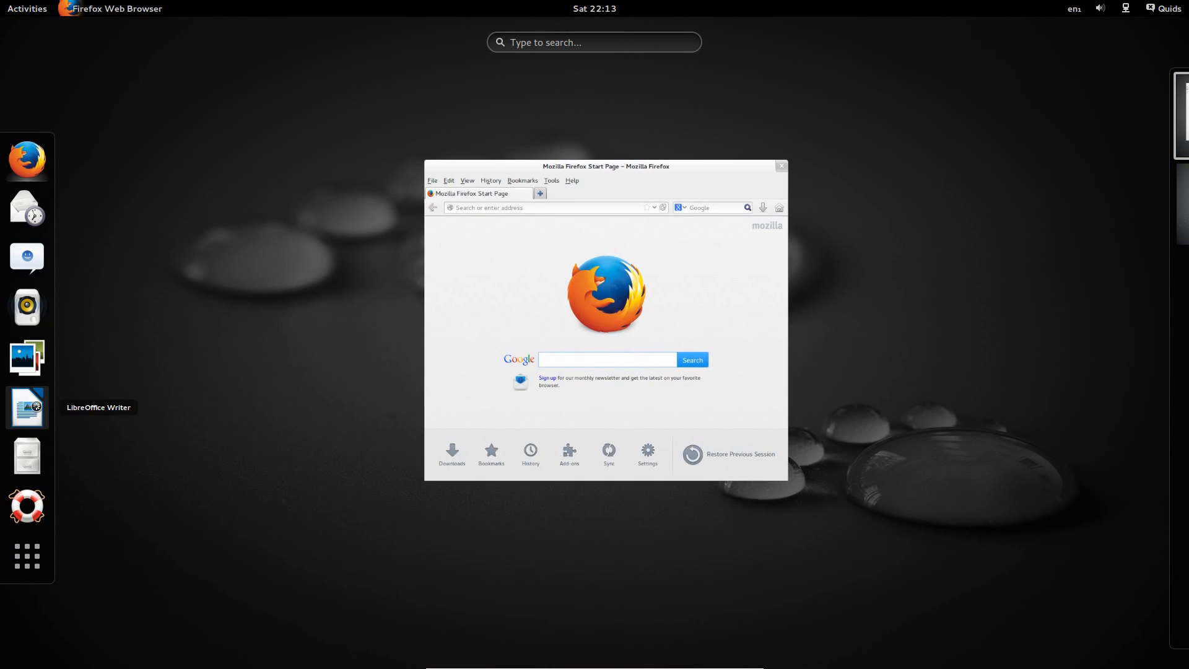
click(27, 406)
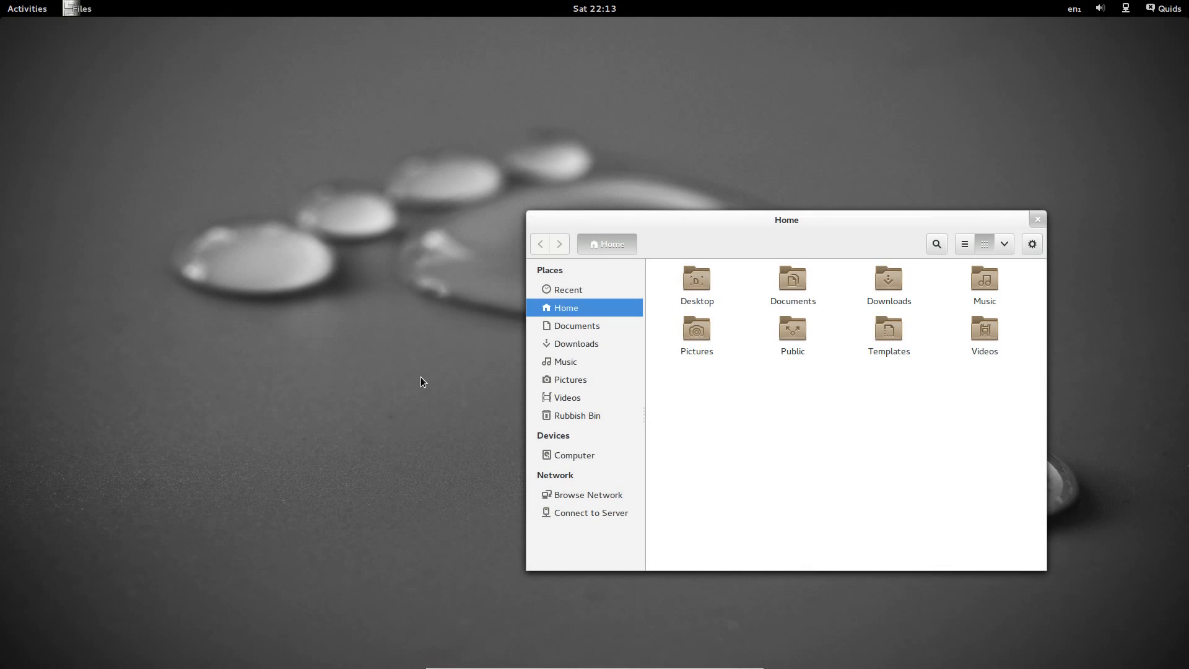
click(27, 7)
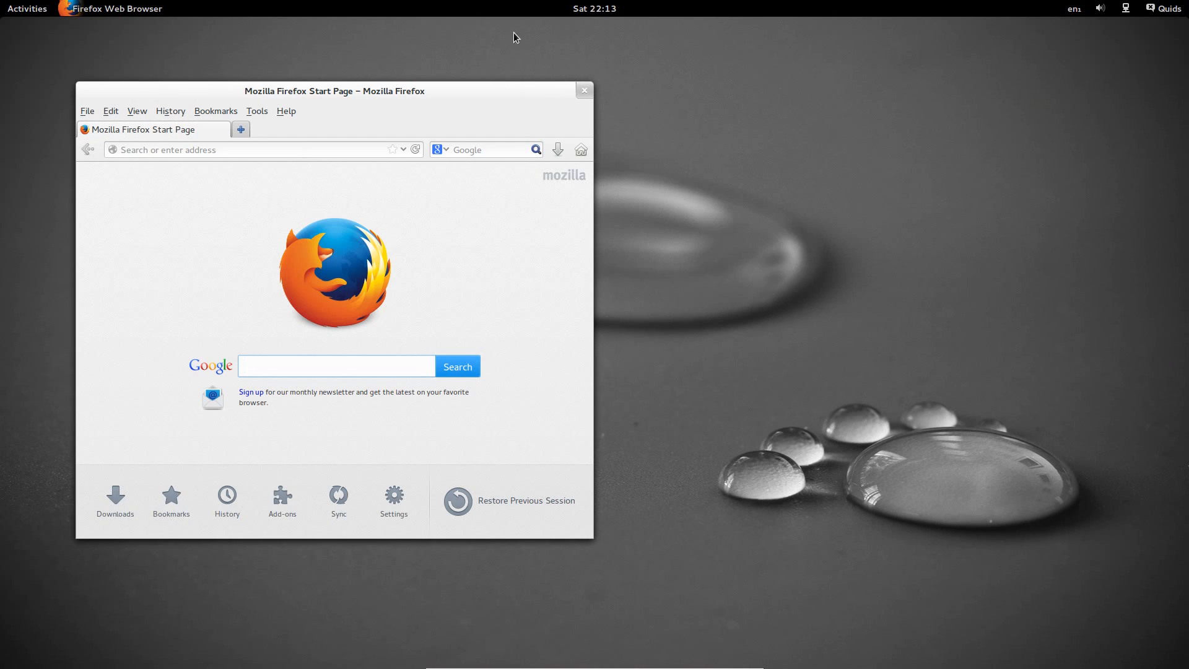
click(335, 366)
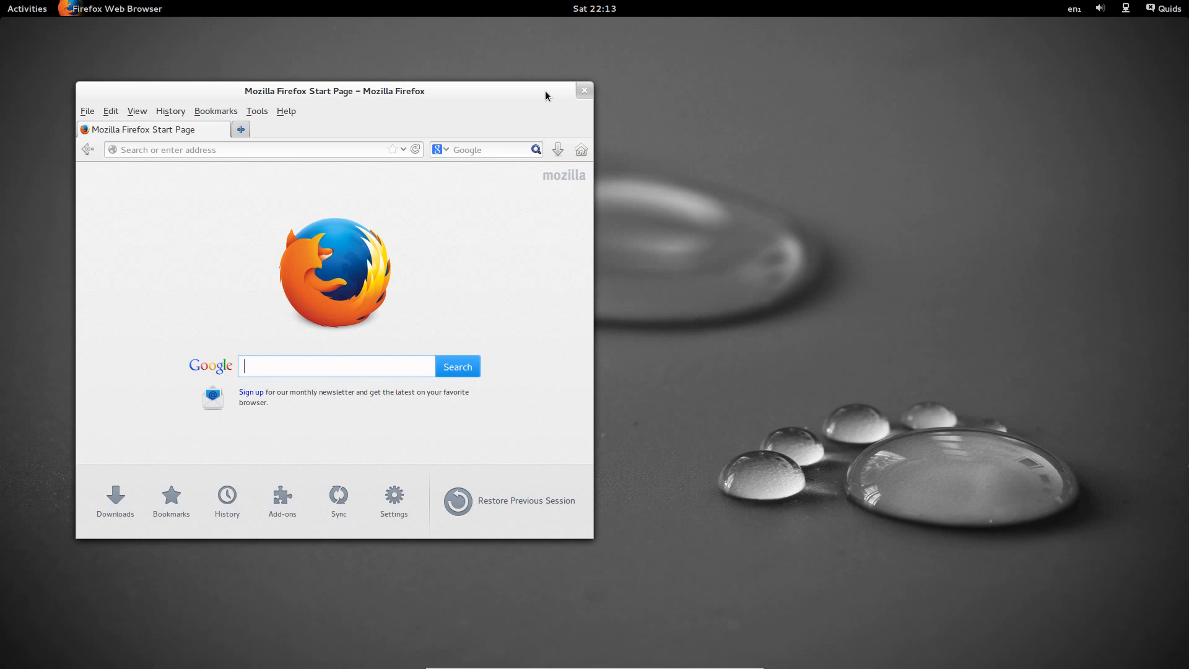
mouse_move(539, 98)
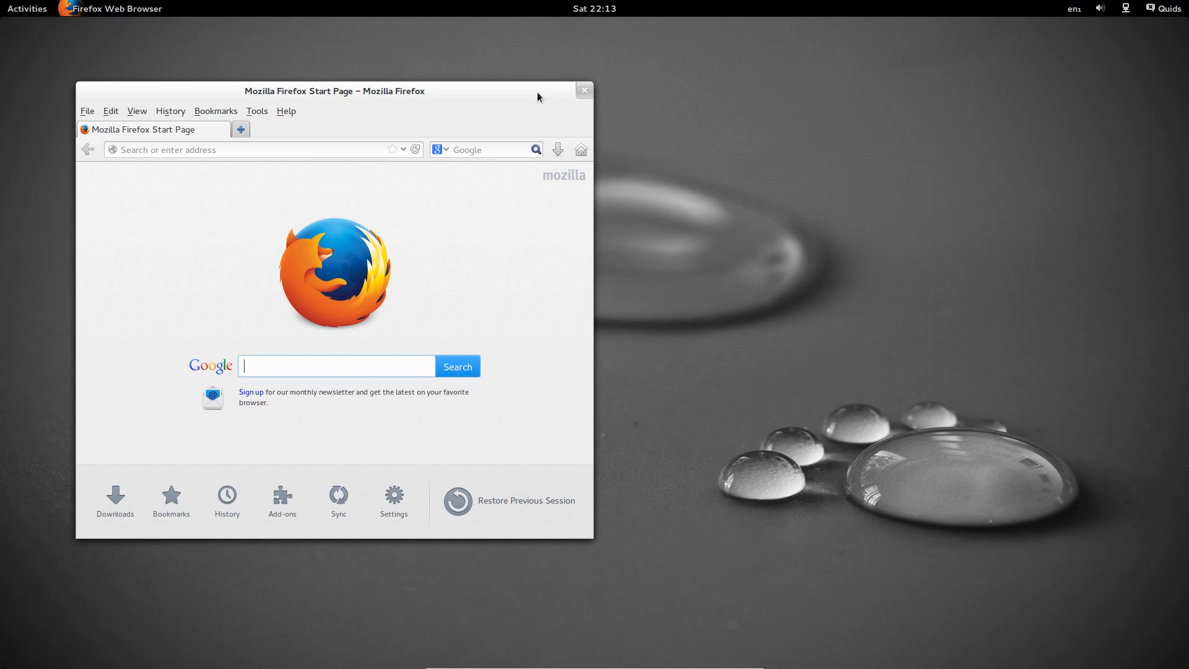
mouse_move(567, 104)
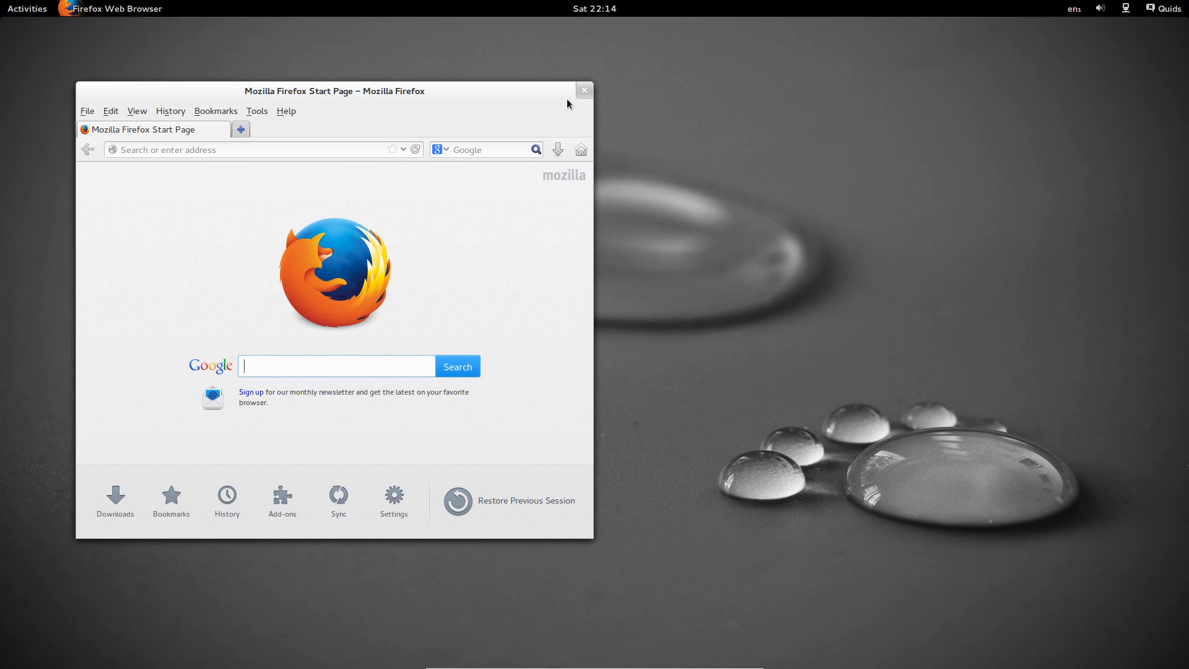
click(28, 9)
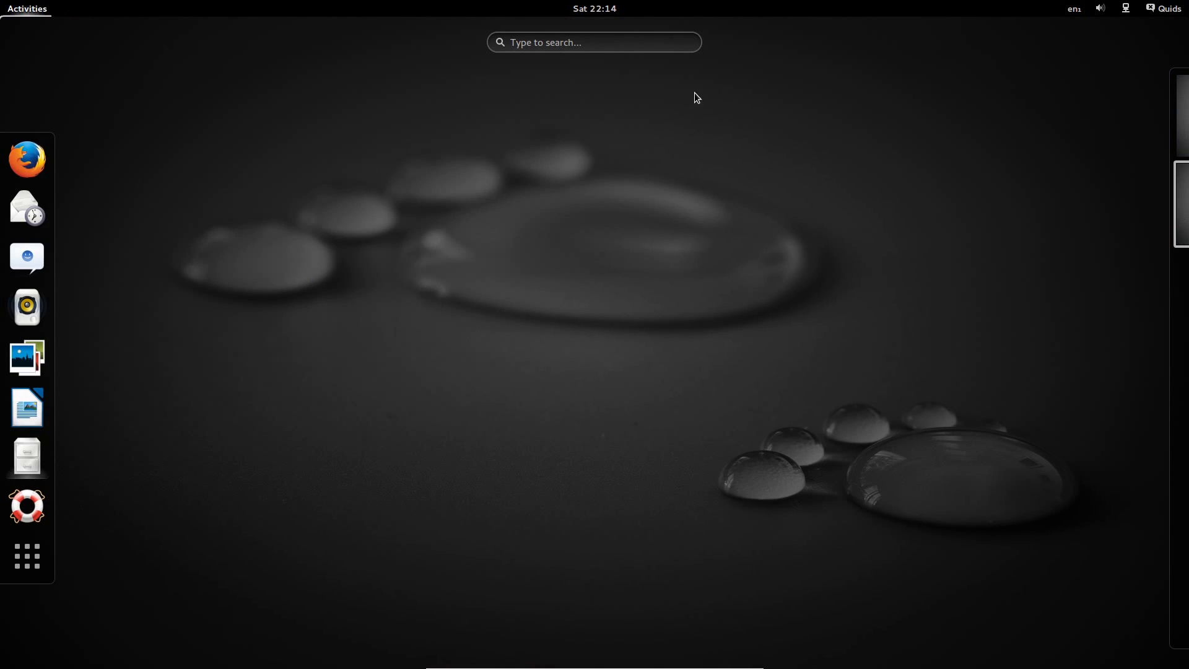
click(588, 8)
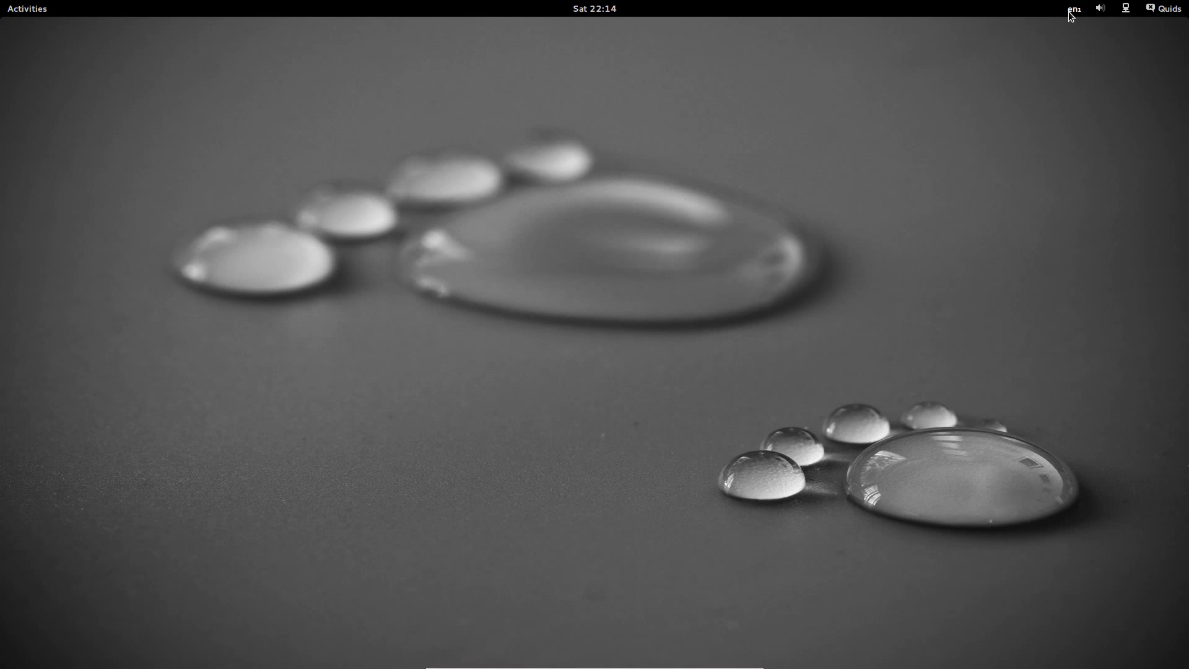
Step: From the keyboard menu reach Region & Language, view Formats and Language, then close it
click(1072, 9)
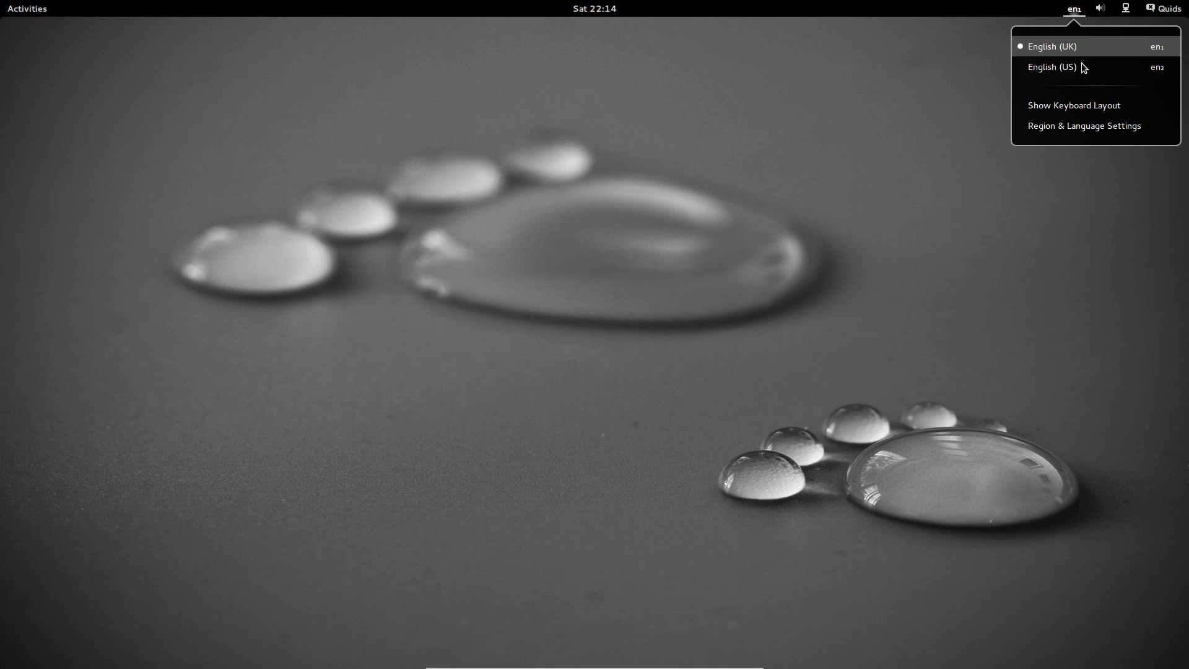
click(28, 7)
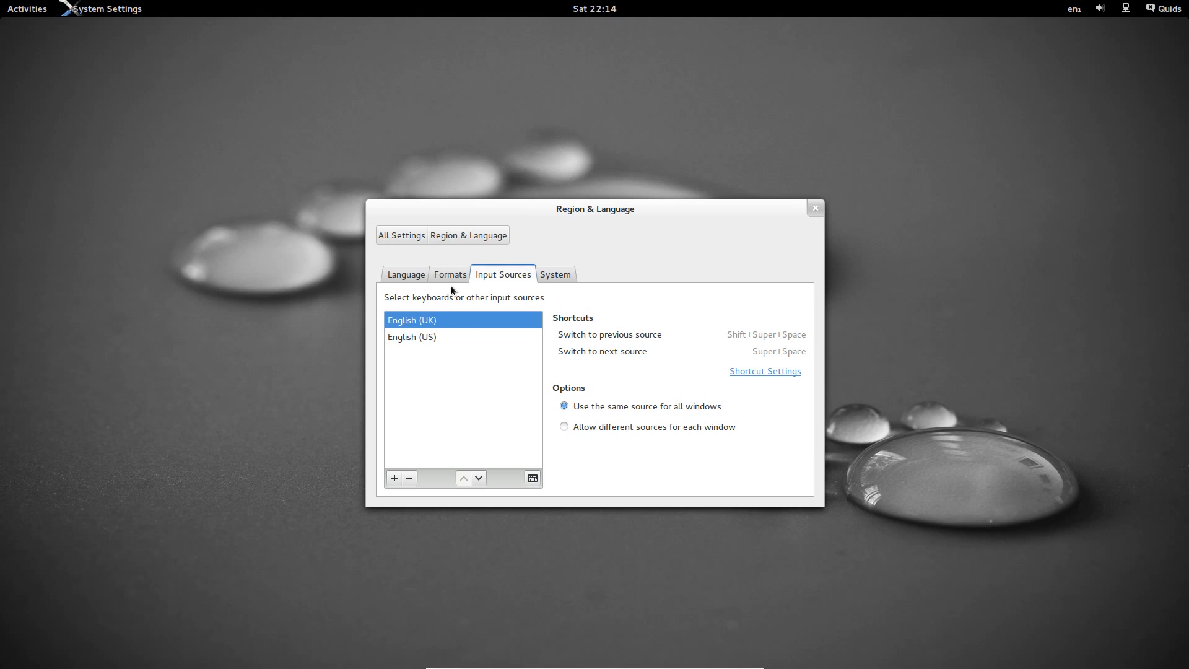
click(450, 273)
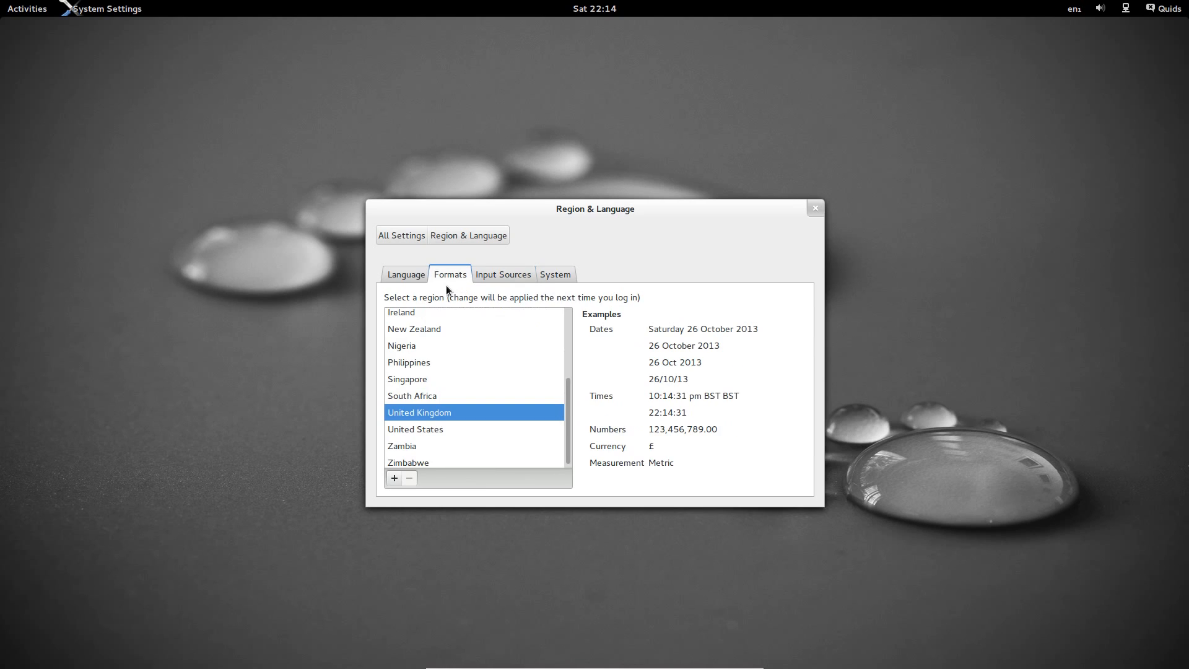
click(406, 273)
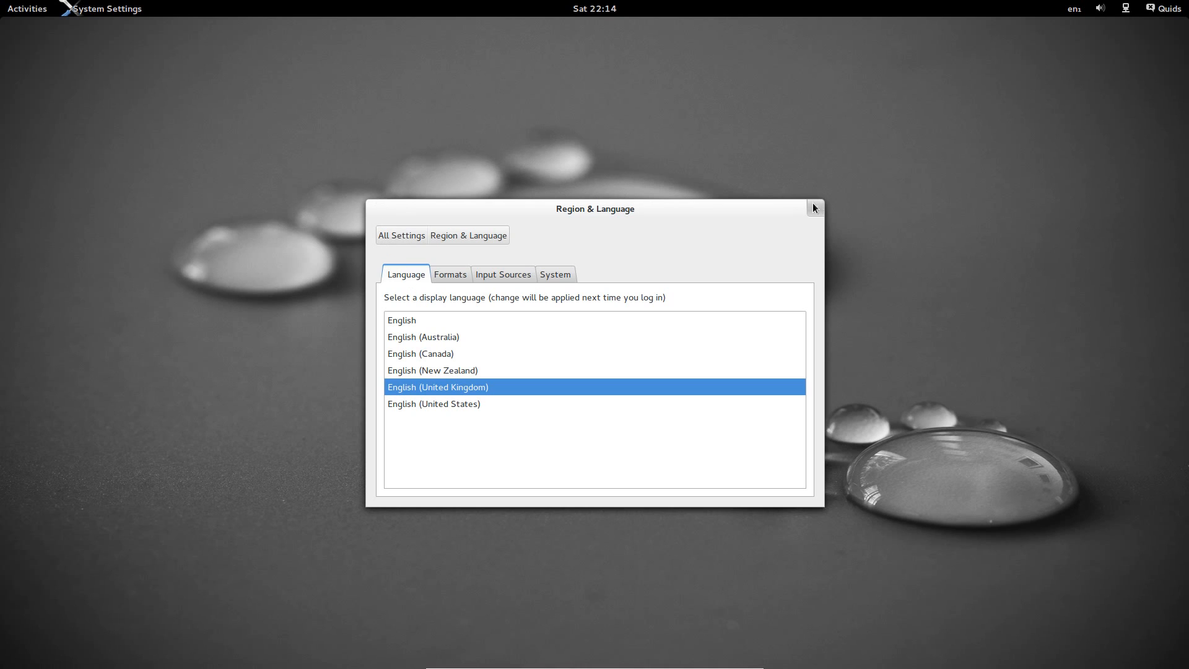
click(812, 208)
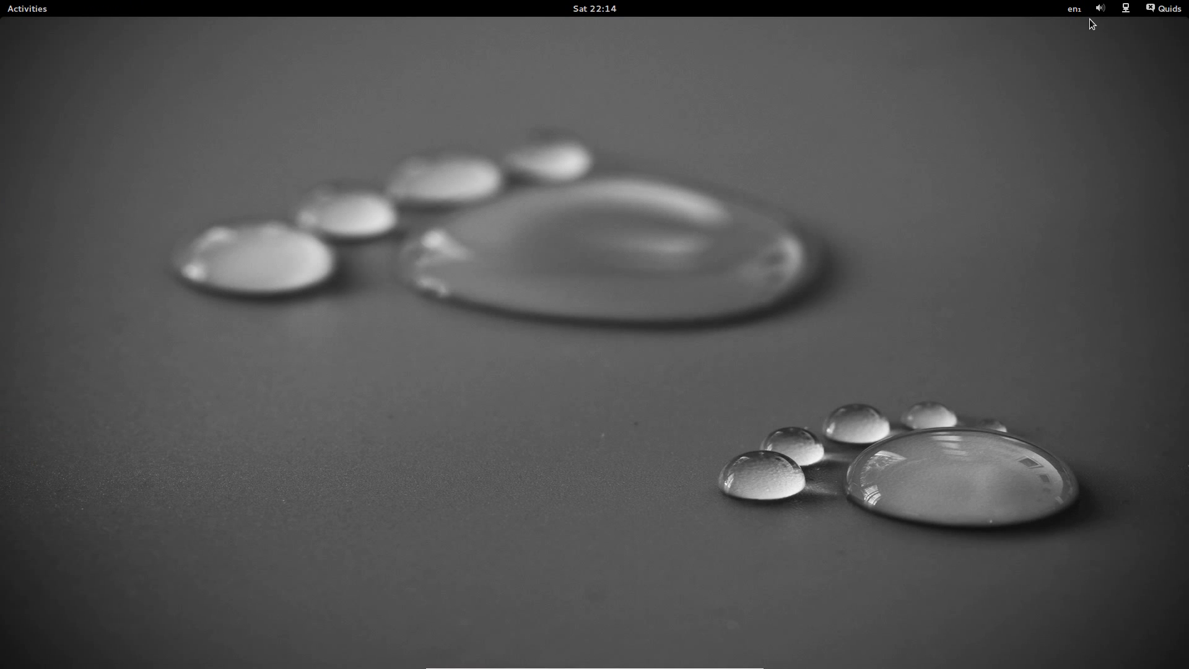
mouse_move(1102, 15)
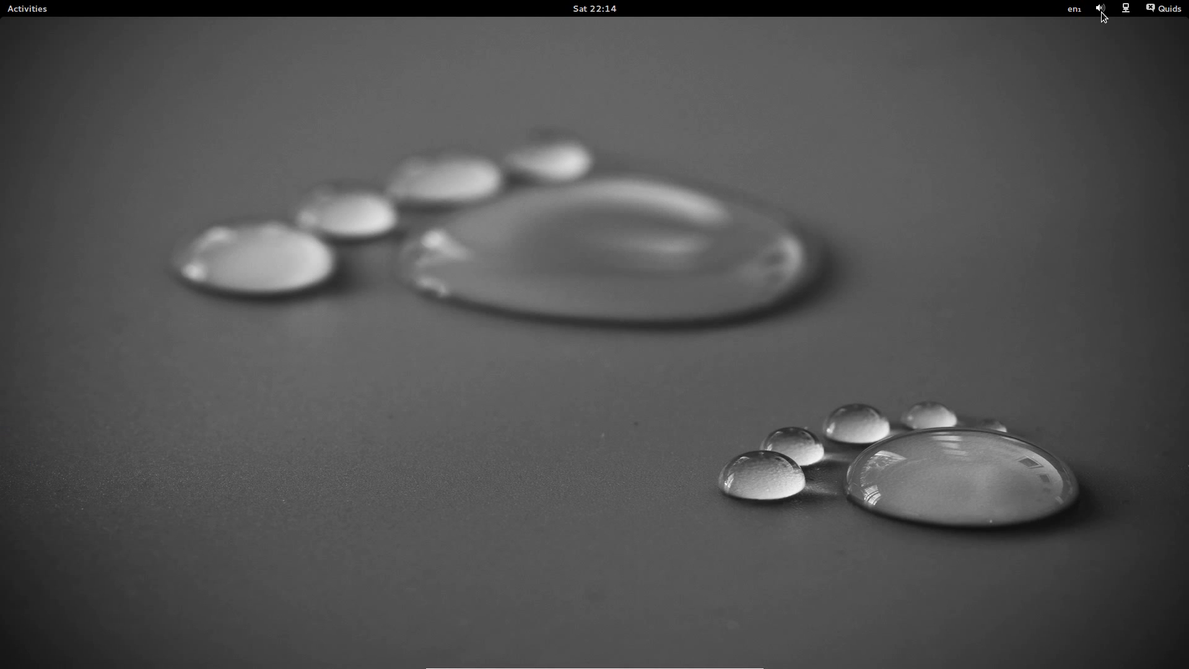
Step: Choose Settings from the user menu to show the System Settings overview
click(1100, 7)
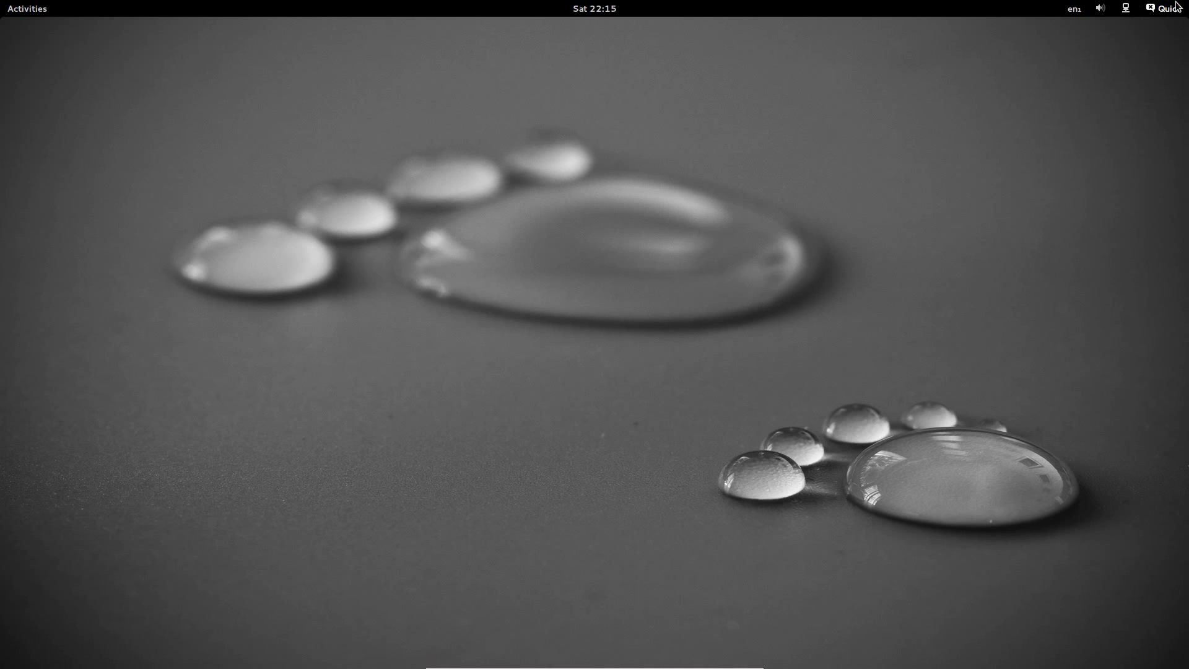
click(1164, 7)
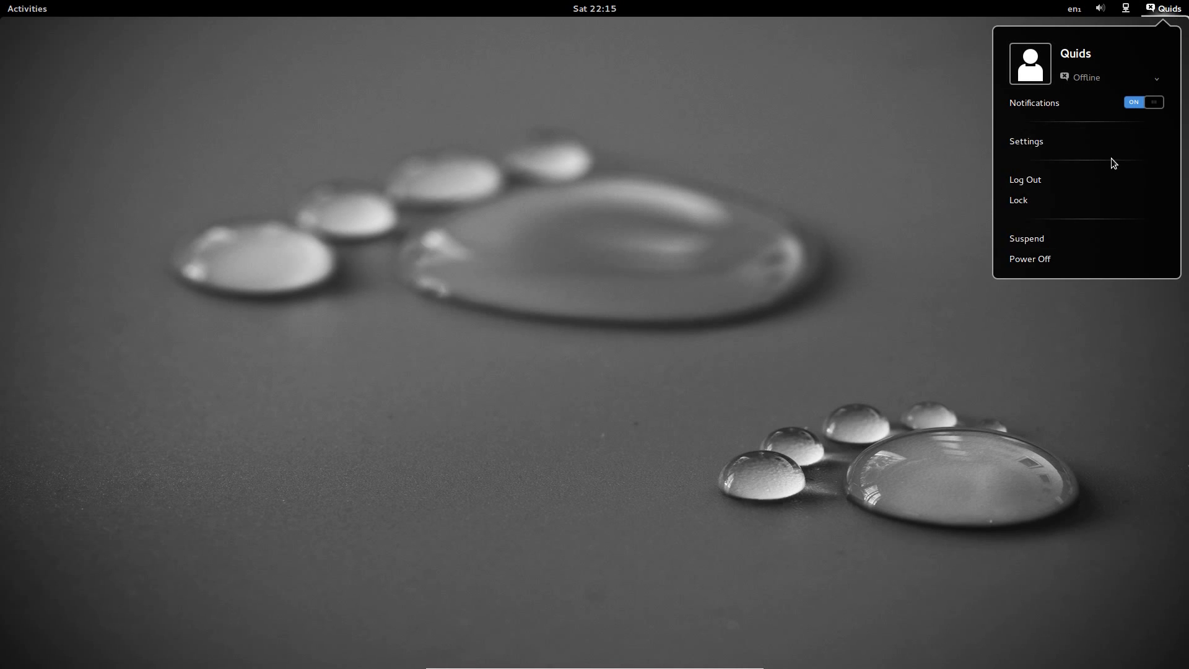
click(1025, 140)
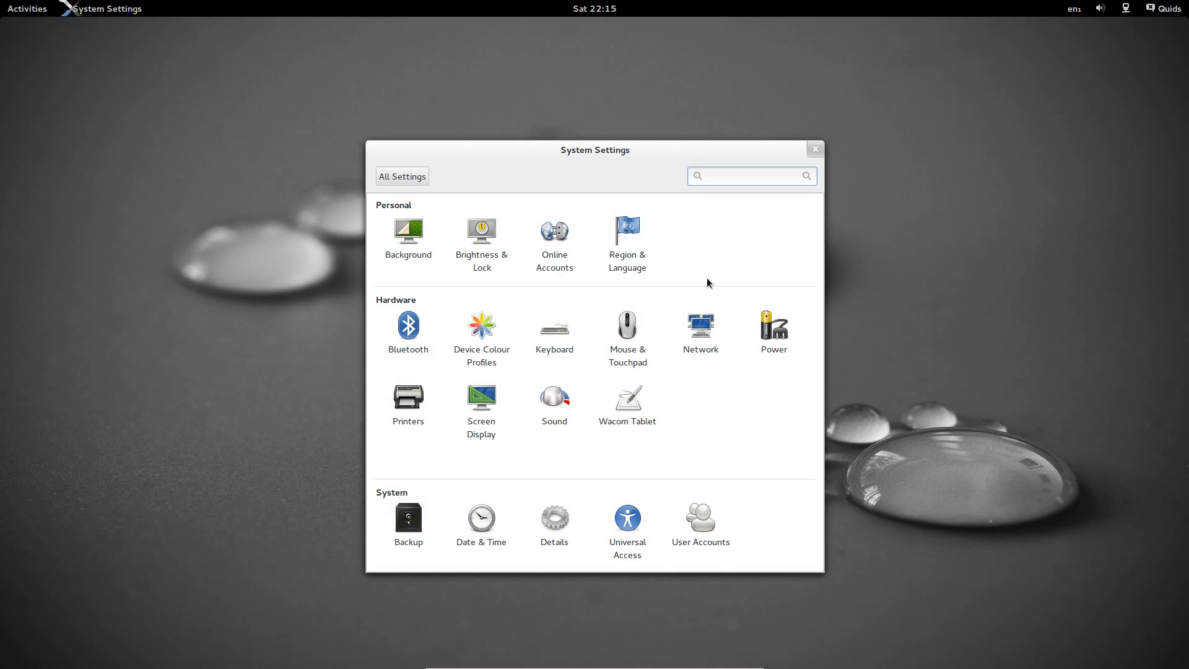
Step: Switch Lock off in Brightness & Lock and return to All Settings
click(751, 176)
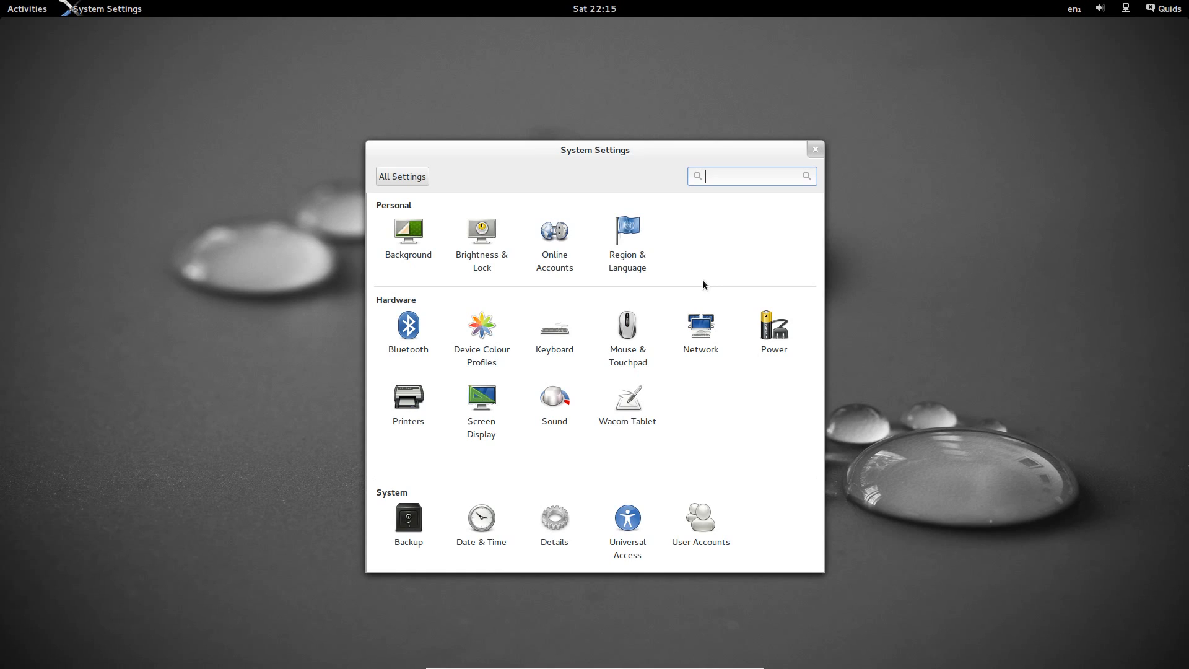
click(481, 230)
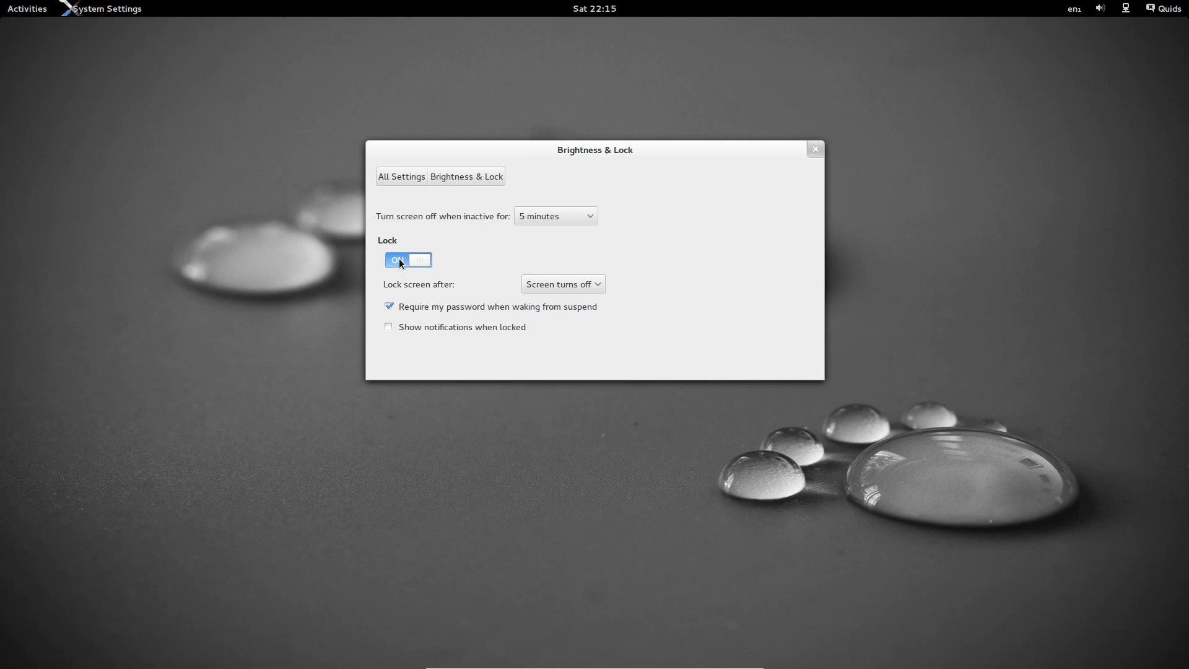
click(408, 260)
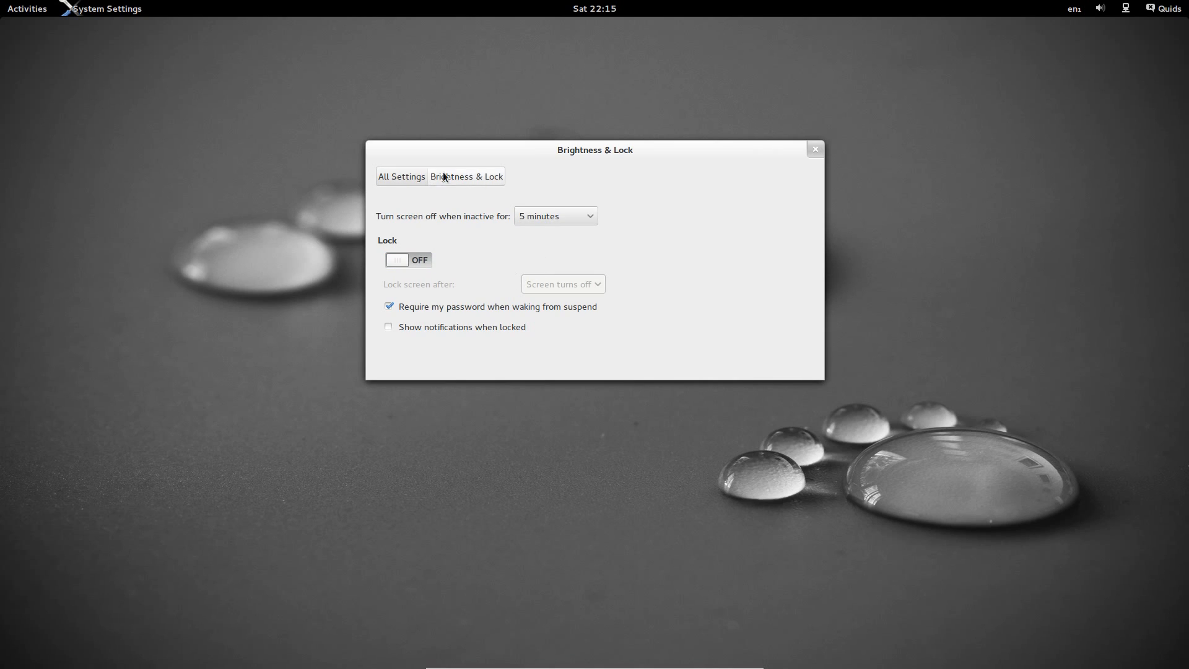
click(402, 176)
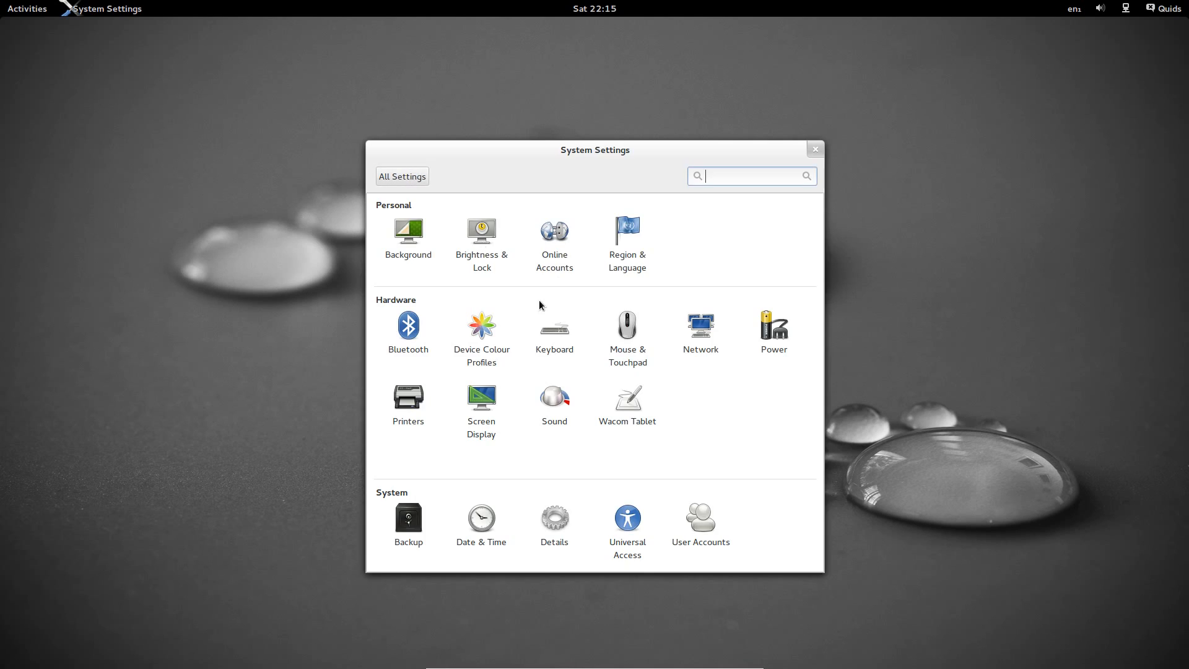
Step: Pick the orange-and-blue bokeh image in Background as the desktop wallpaper
click(409, 230)
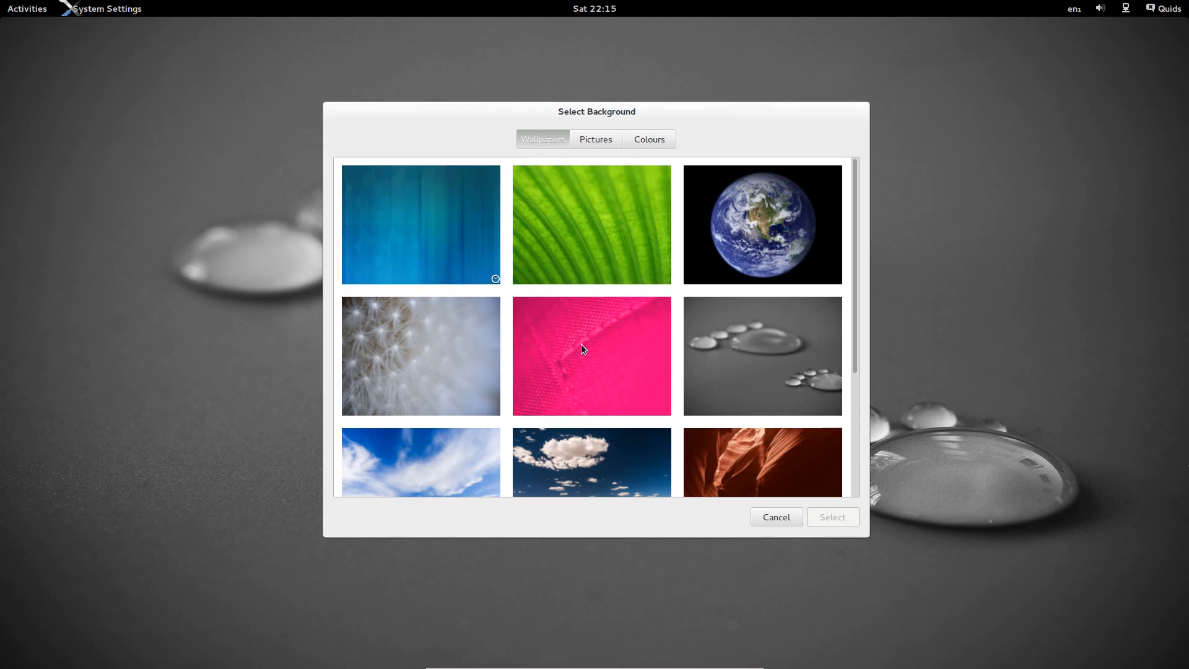
scroll(down, 3)
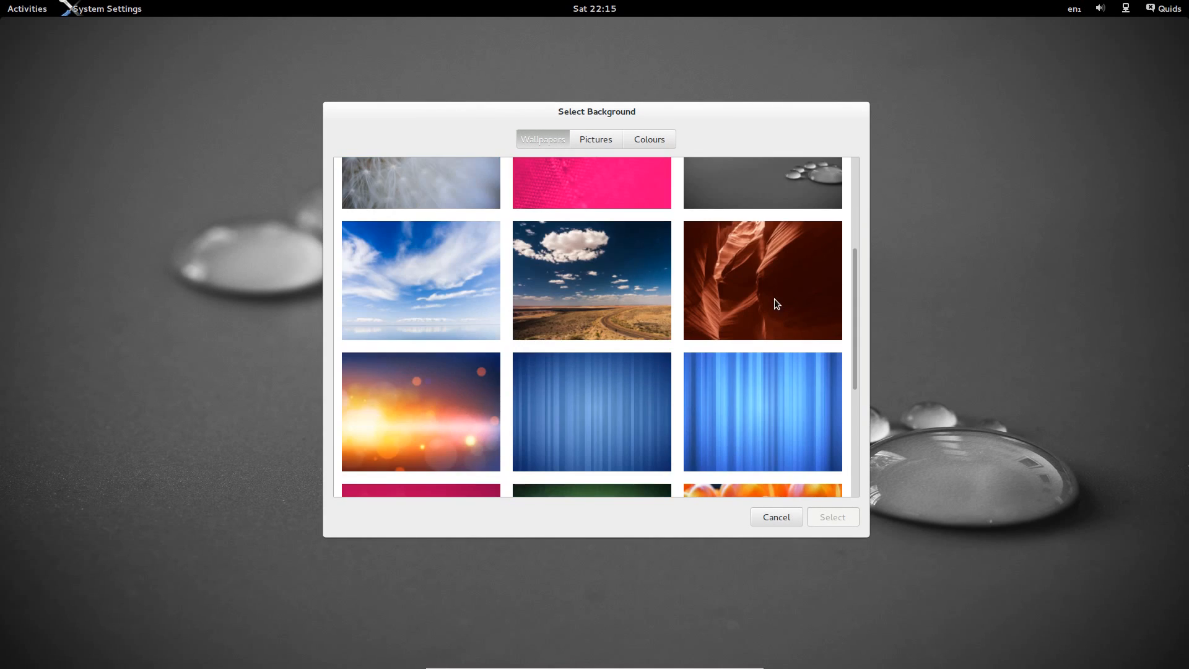
scroll(down, 3)
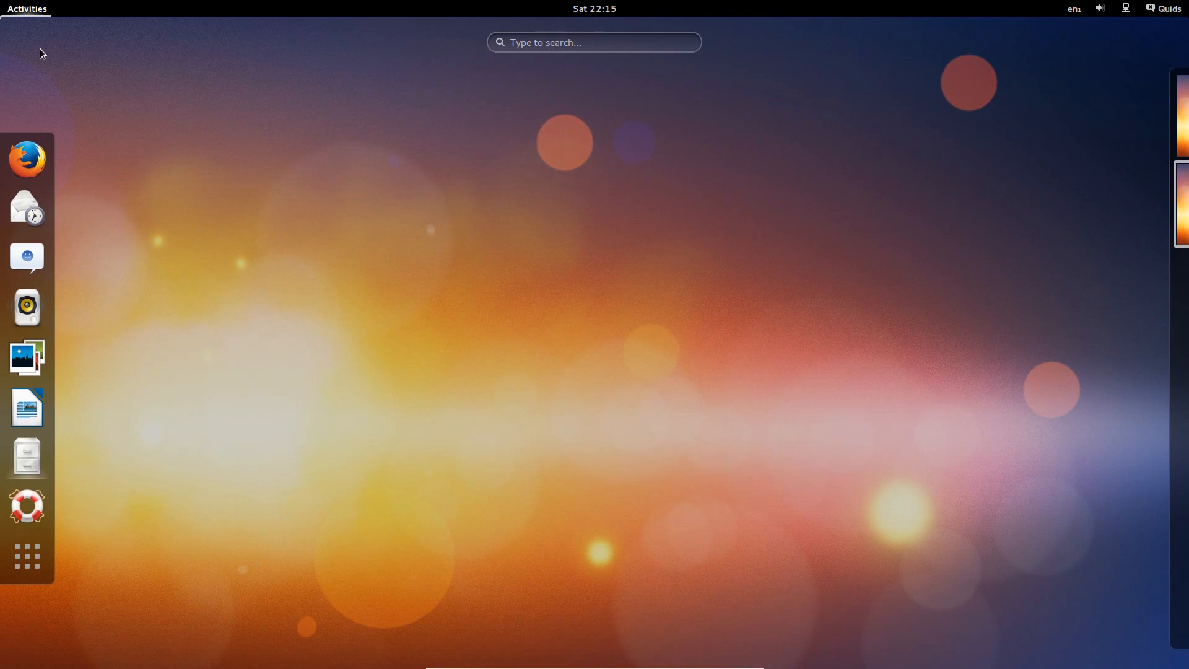
click(483, 268)
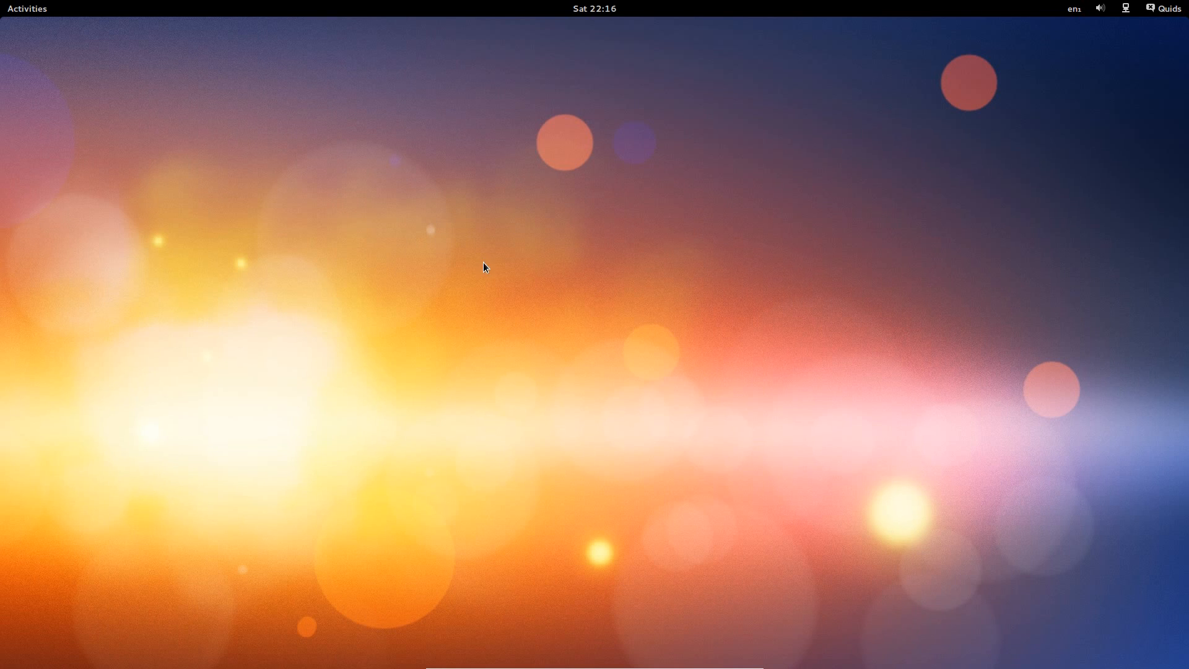
mouse_move(45, 5)
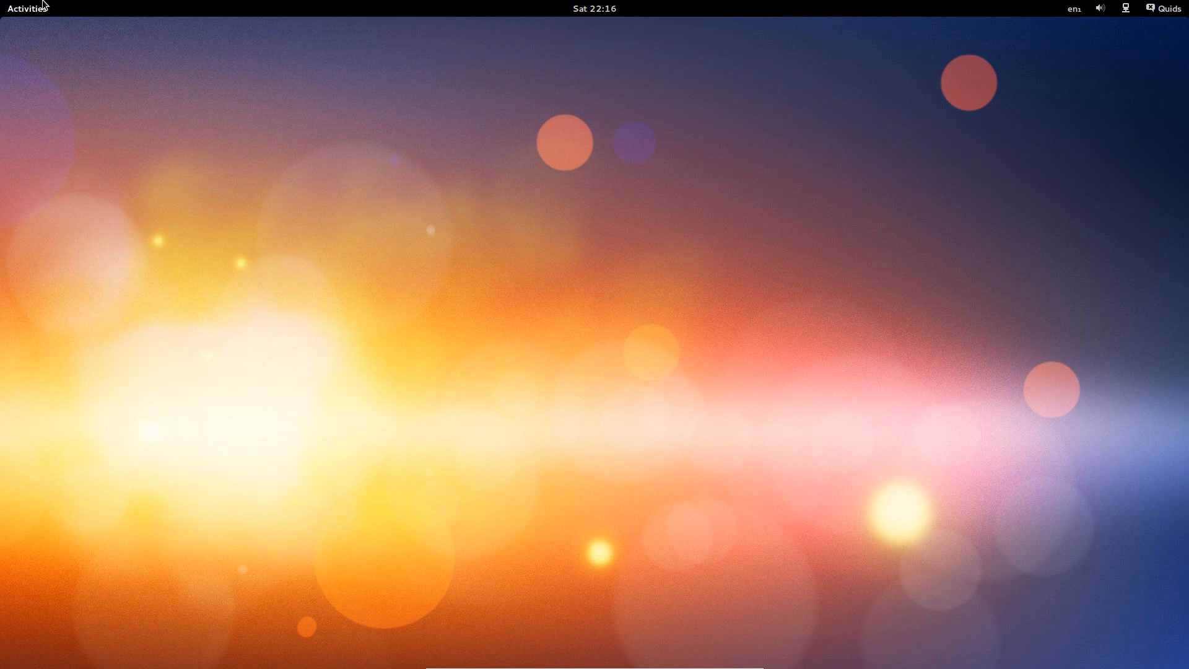
Step: Launch Files at the Home folder and look through its gear menu and application menu
click(23, 6)
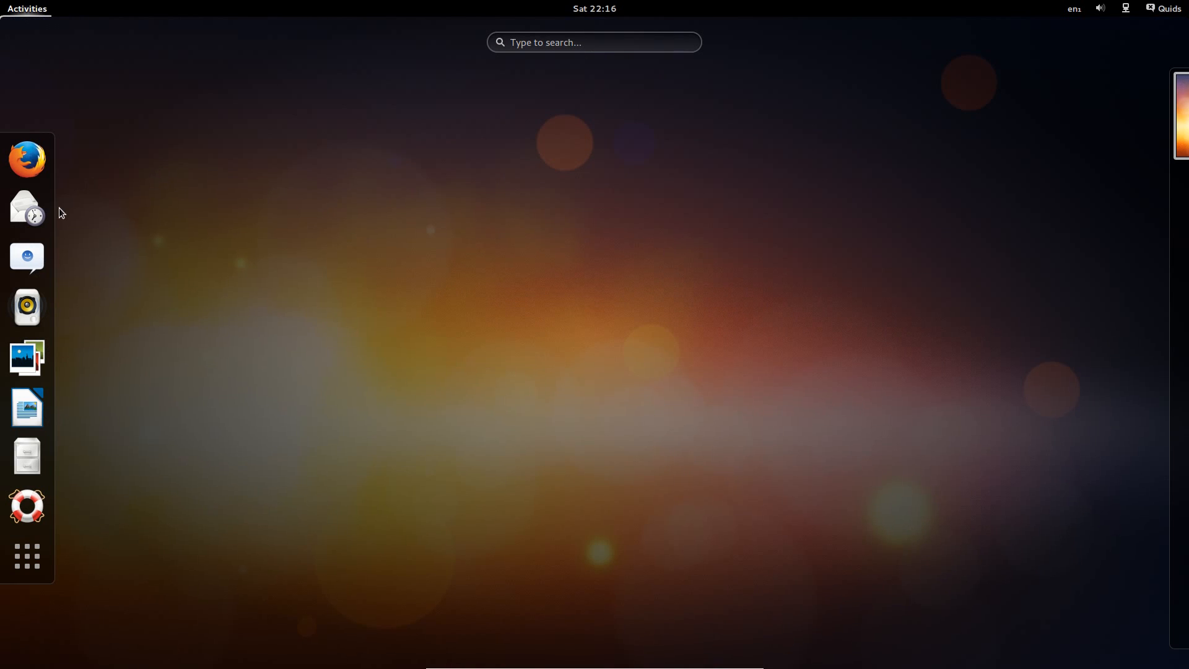
click(27, 456)
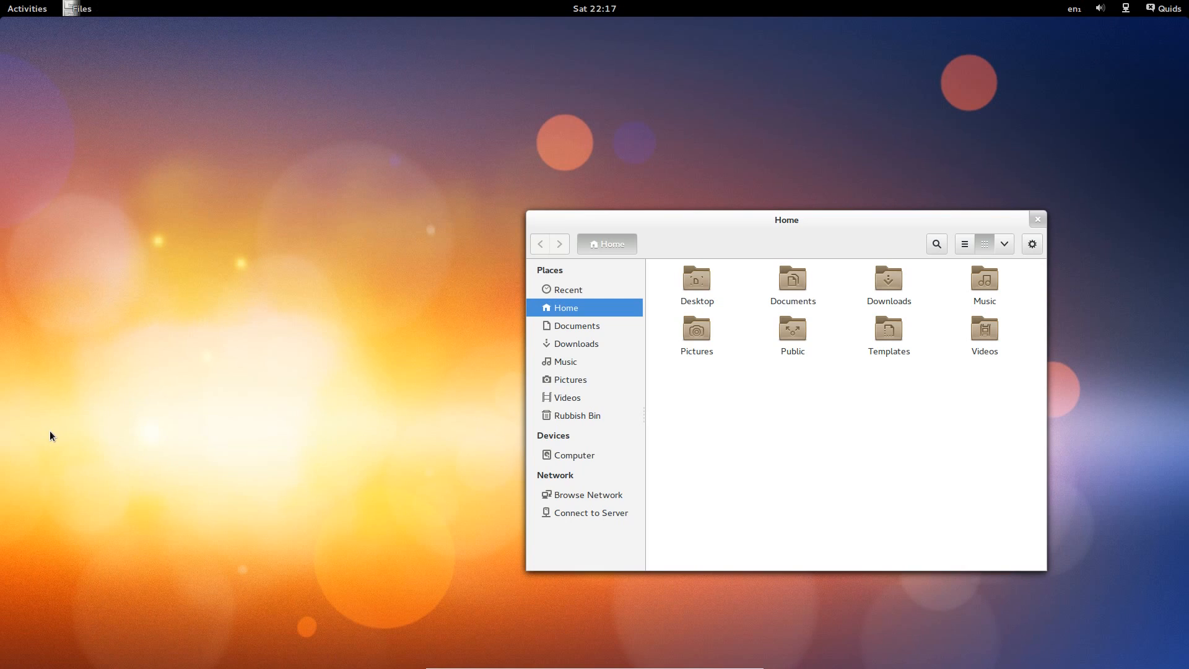
mouse_move(588, 427)
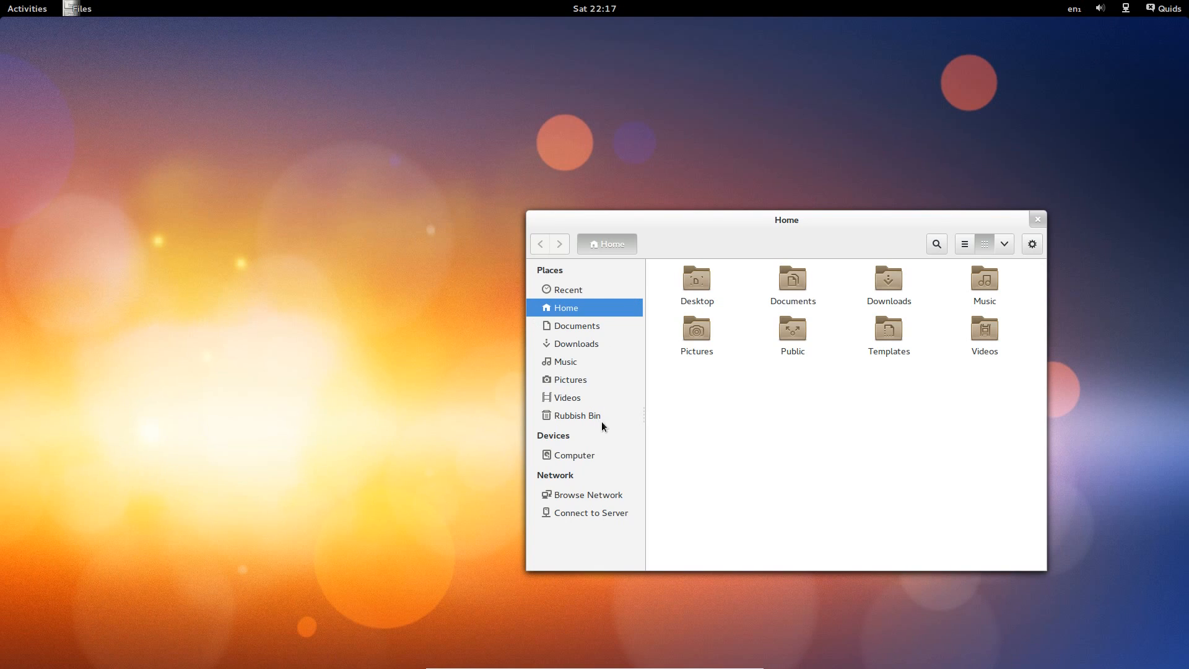
click(1031, 244)
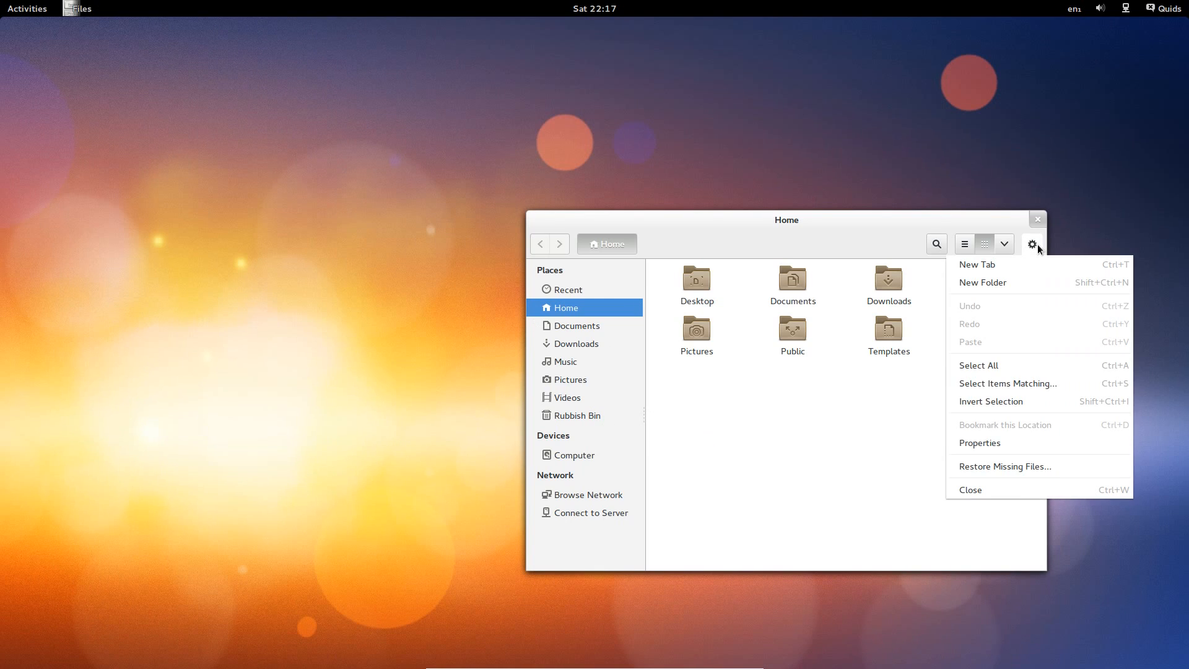
mouse_move(795, 484)
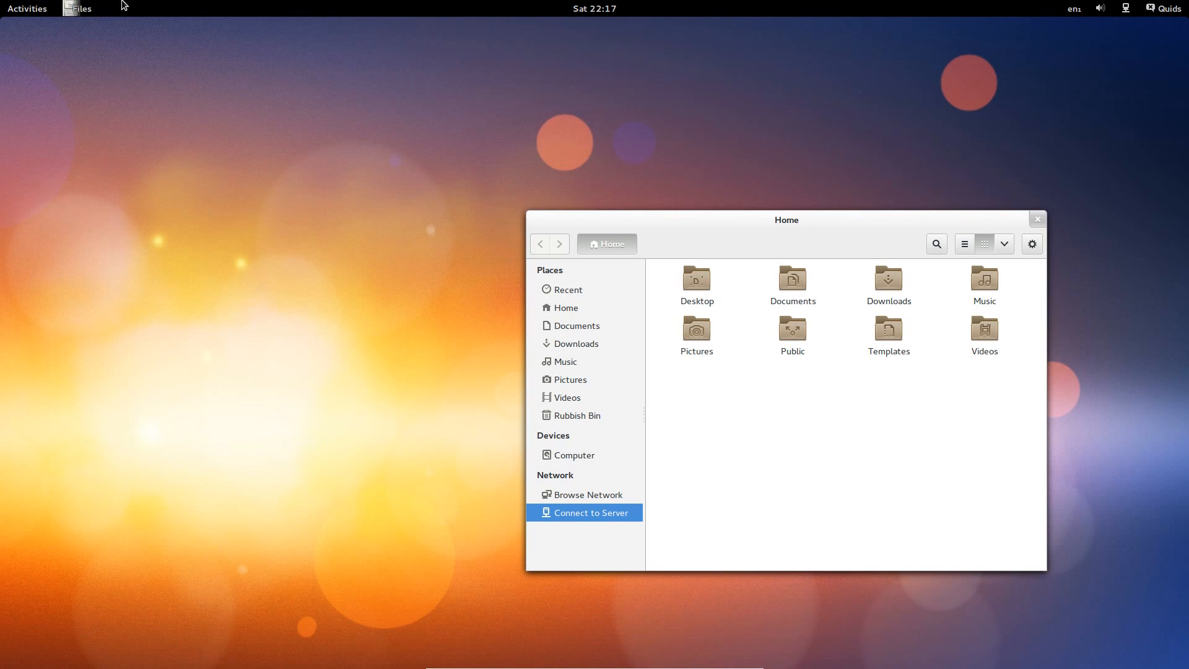
click(82, 8)
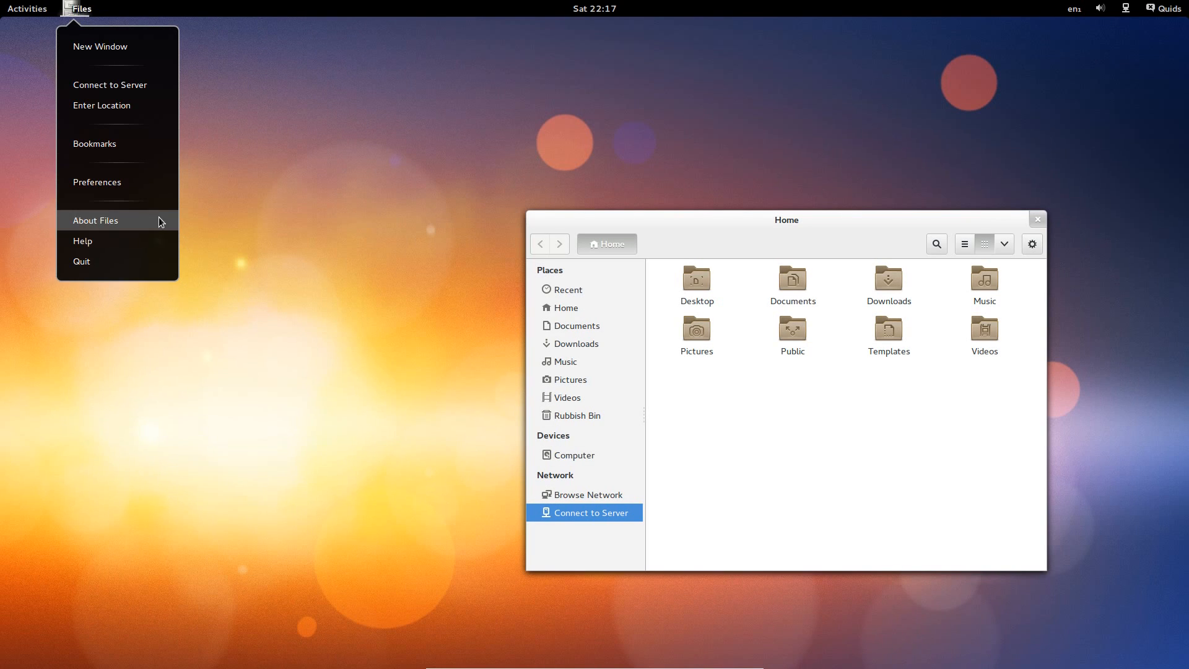
click(27, 9)
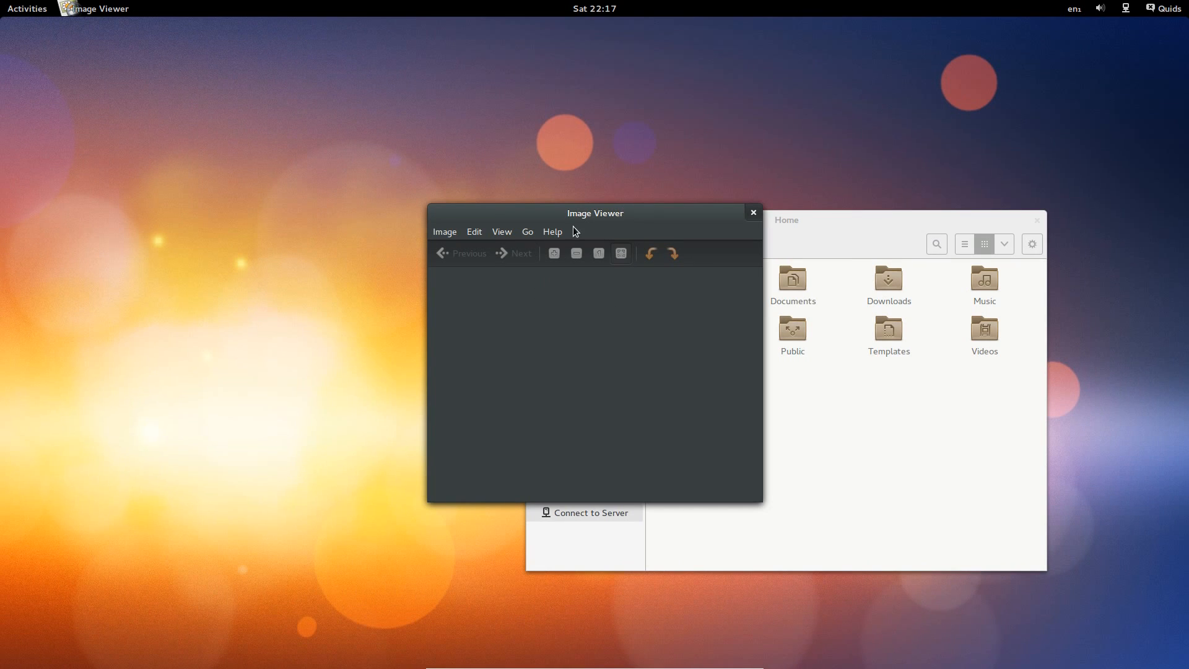
Step: View Image Viewer's Help menu, then show both windows in the Activities overview
click(552, 231)
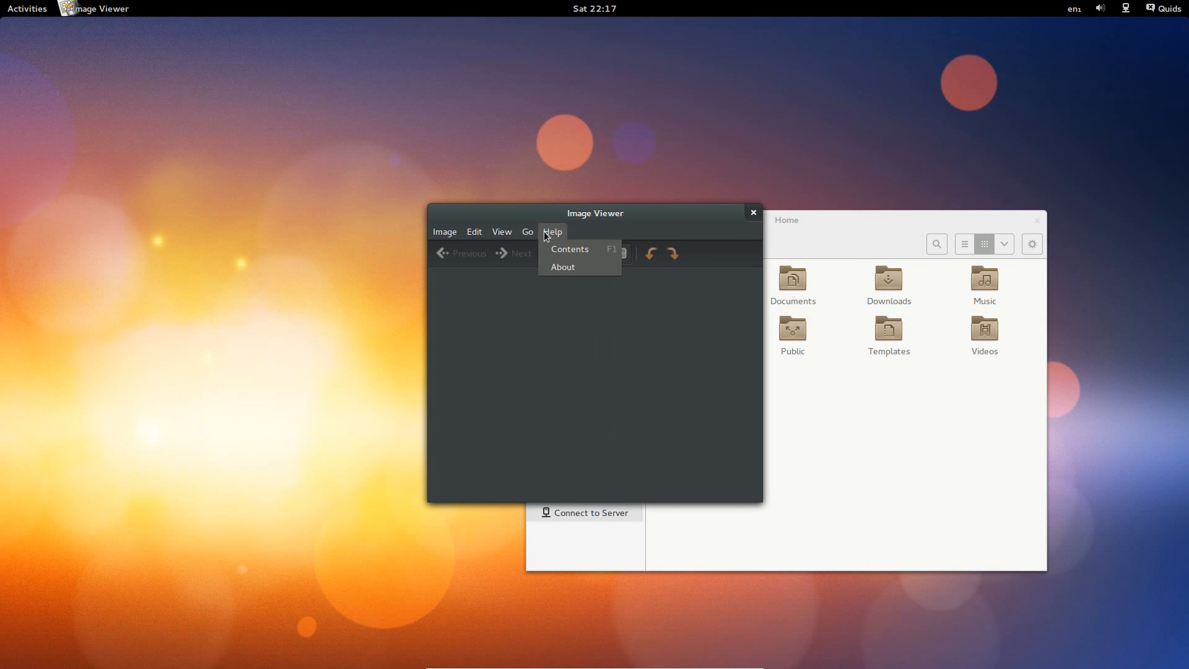
mouse_move(753, 228)
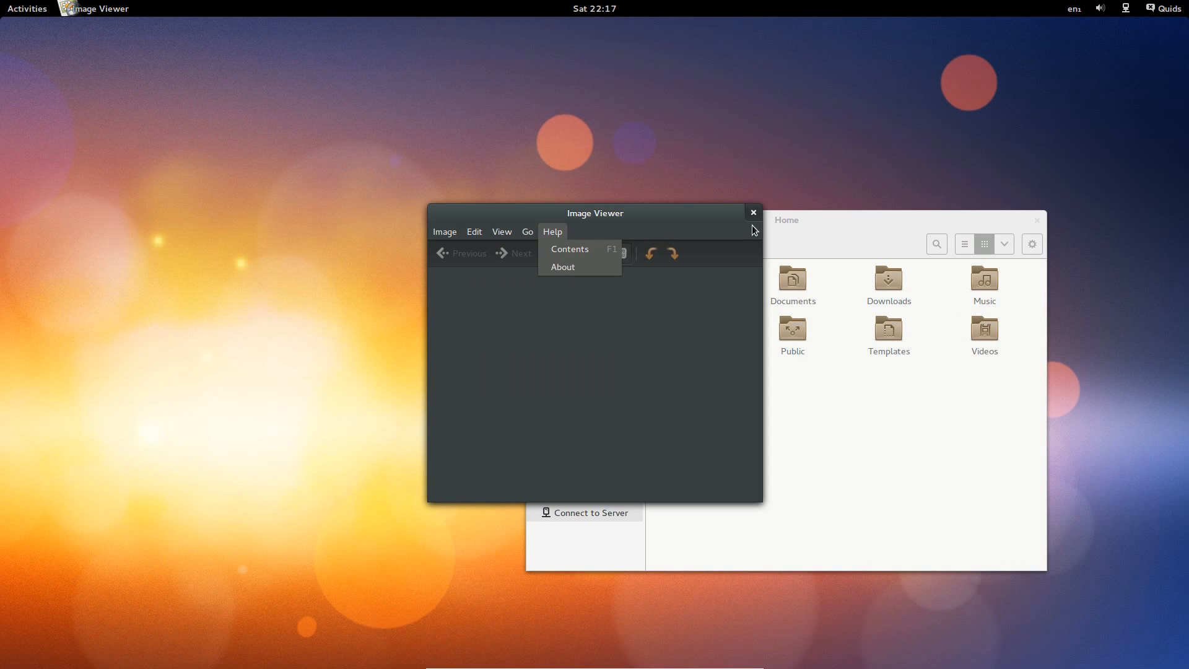
click(28, 8)
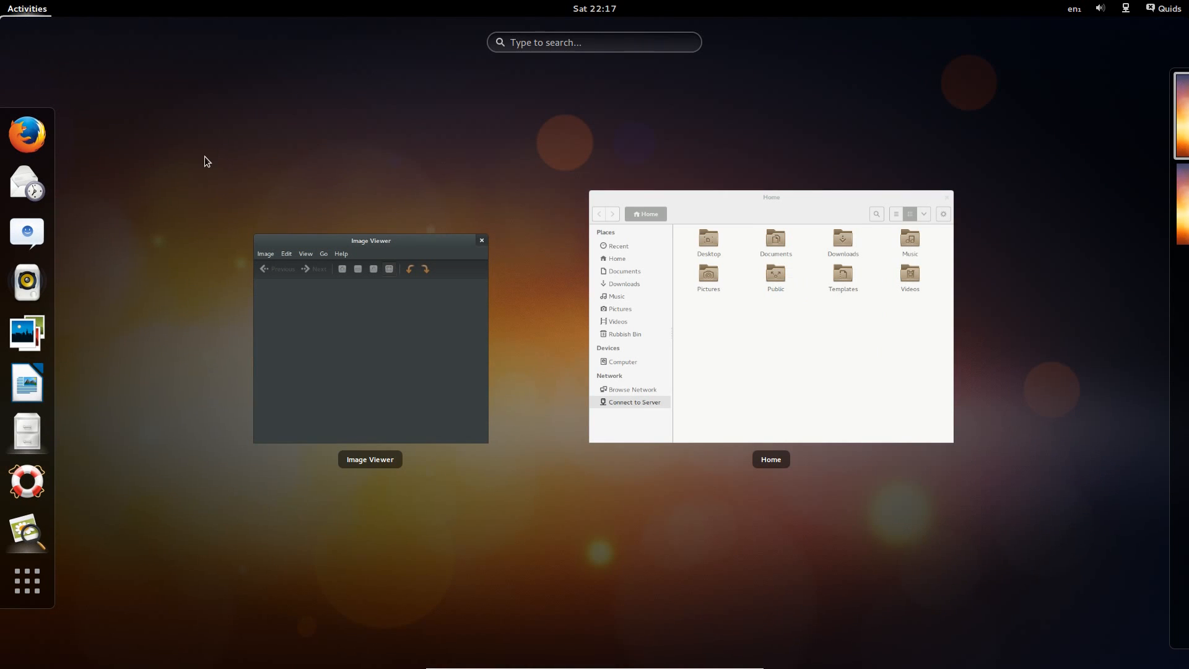
Step: Launch Videos by searching 'tote' to show its dark theming, then return to the overview
text(tote)
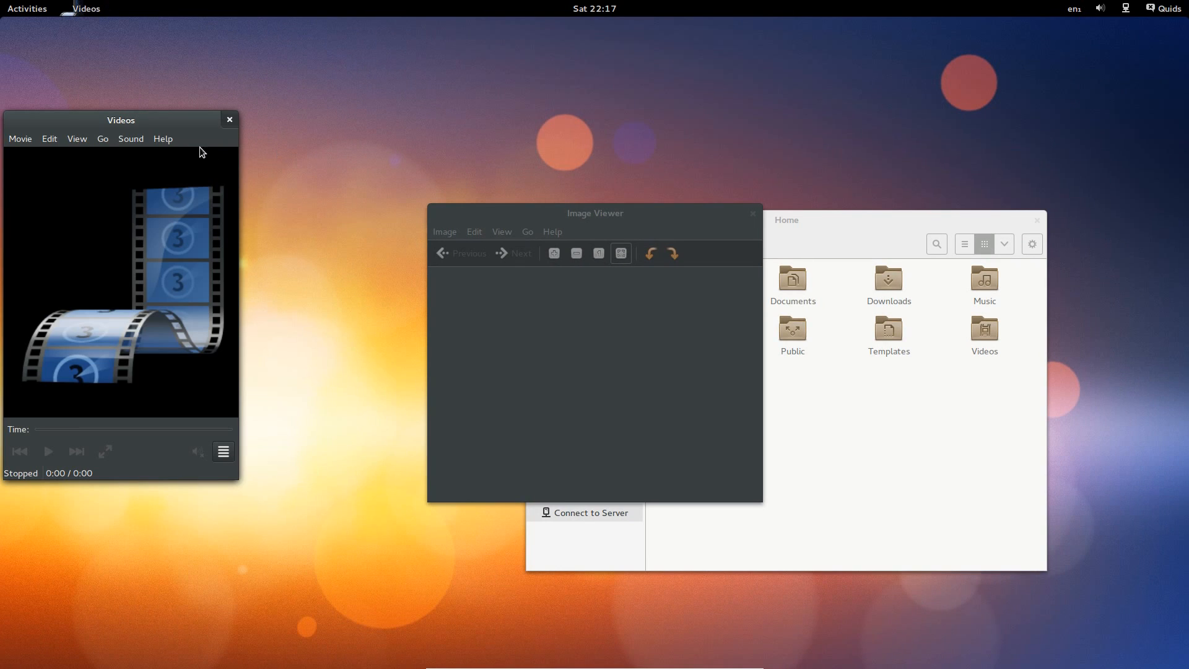
mouse_move(171, 143)
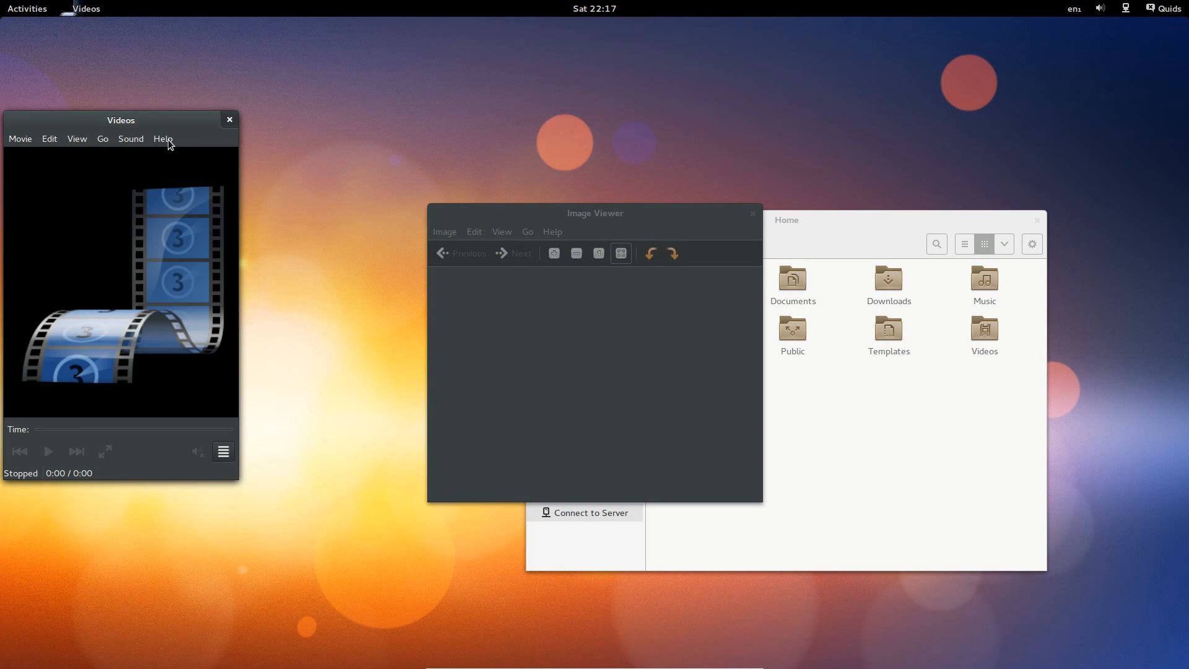
mouse_move(136, 143)
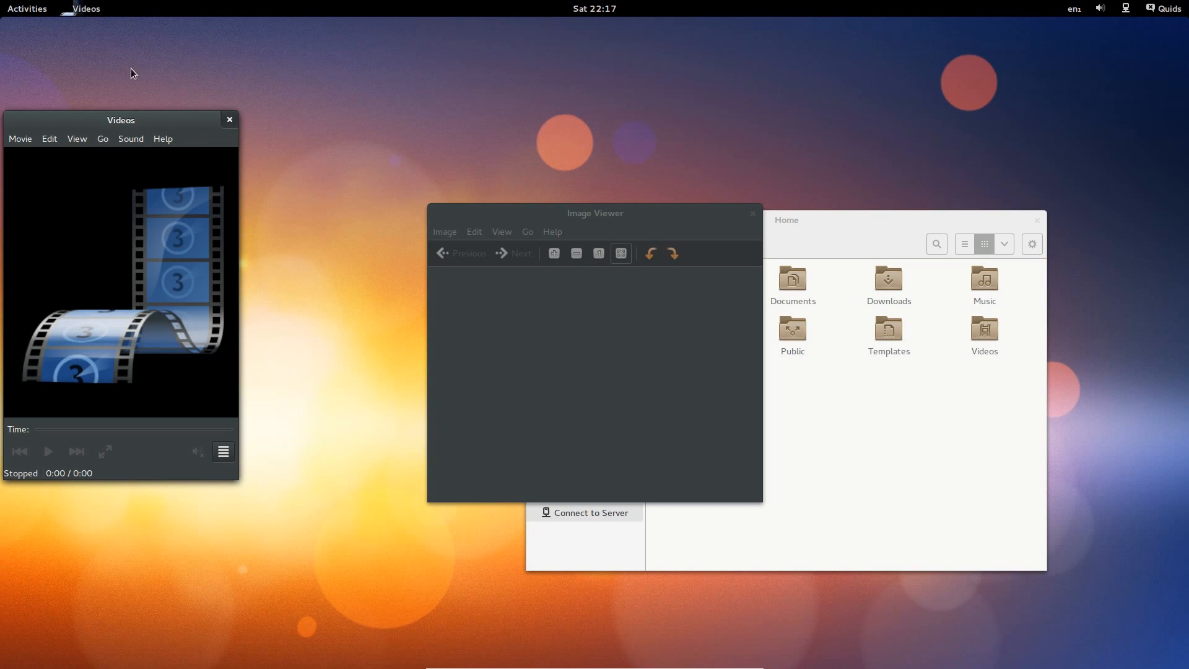
click(27, 8)
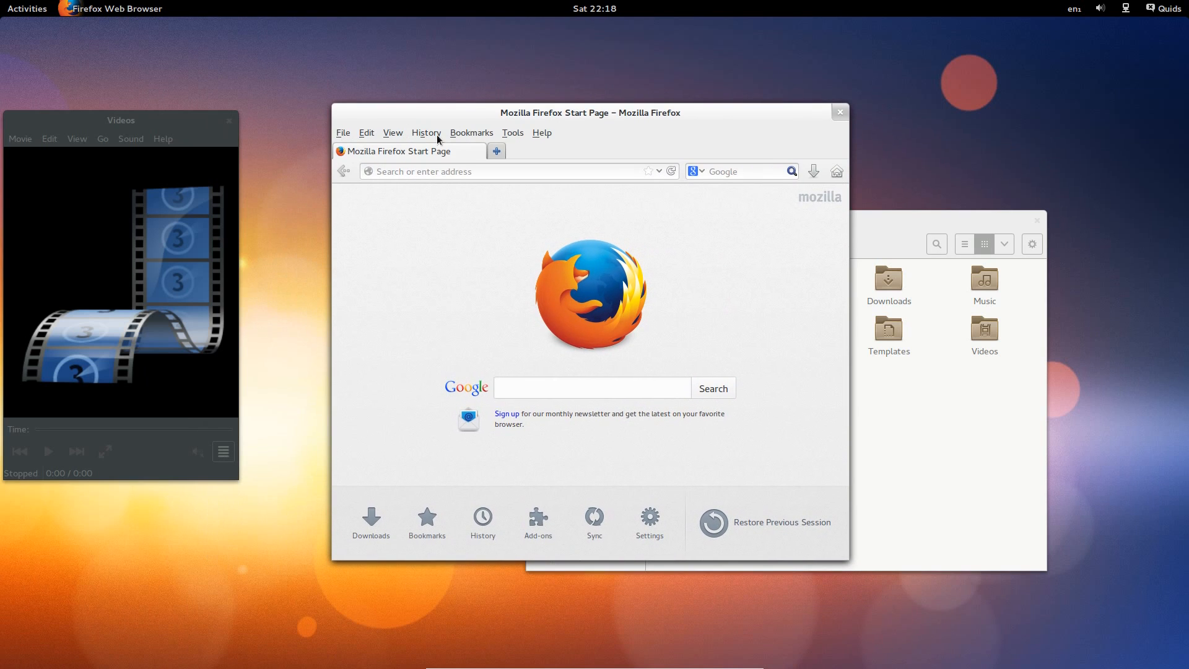
Step: Show and dismiss Firefox's Bookmarks menu to display the themed menus
click(471, 133)
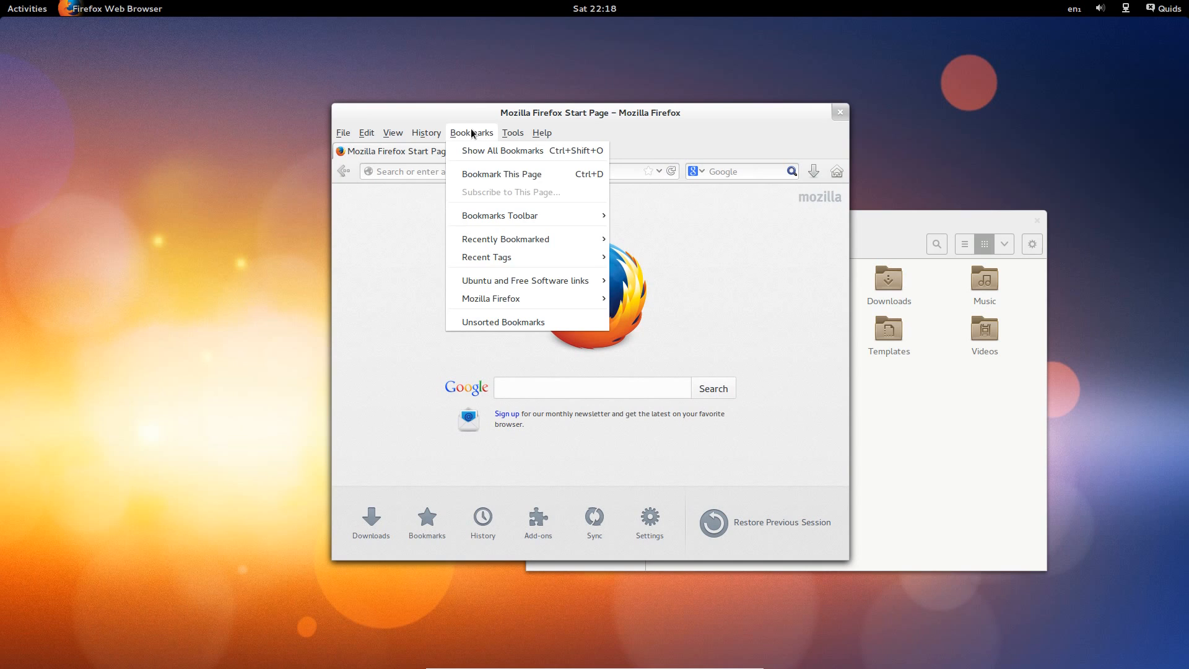
click(287, 49)
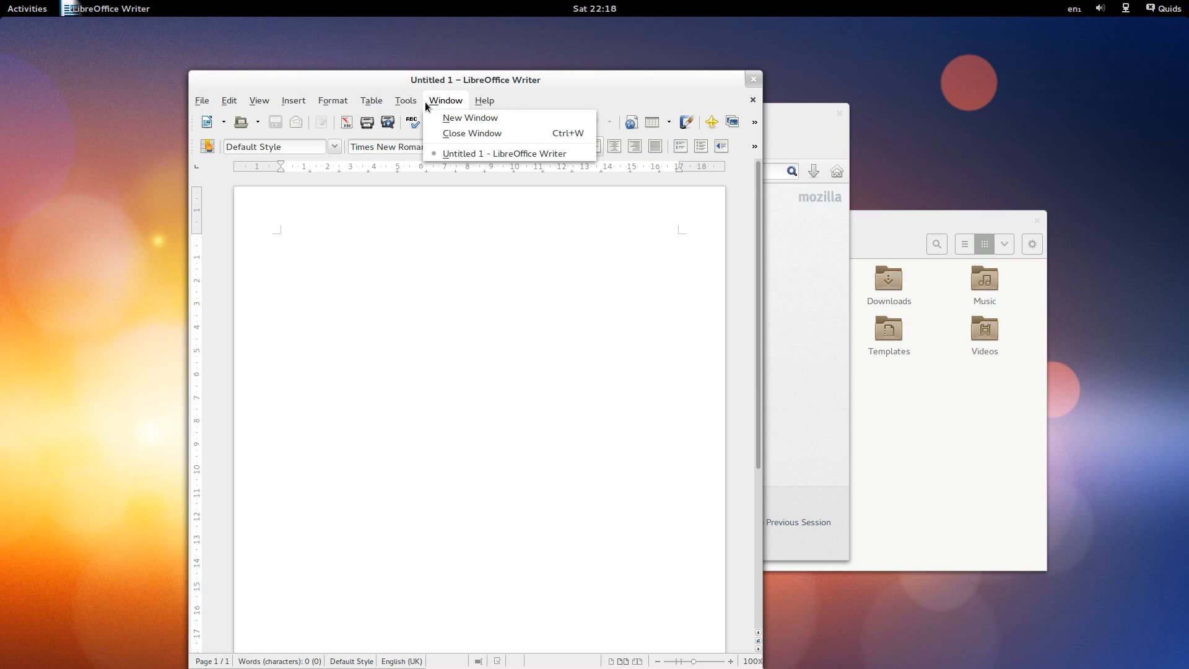
Step: Dismiss the Window menu so Writer and the remaining windows can be closed
click(227, 100)
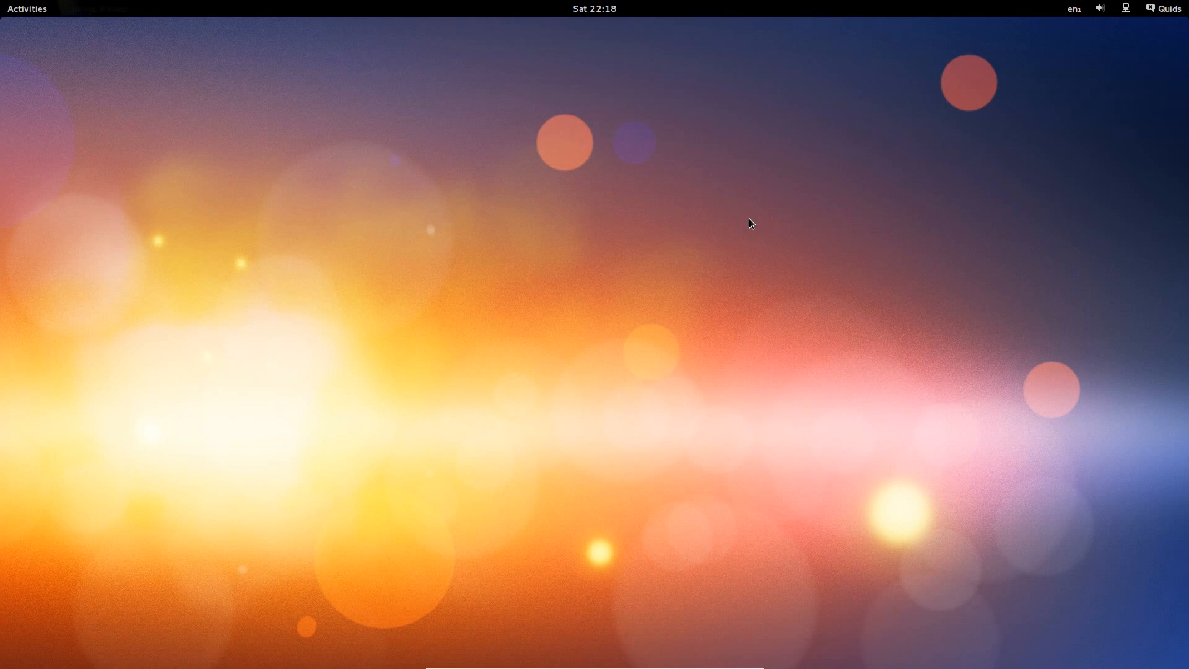
Step: Show the All applications grid from the Activities dash and scroll to its last entries
click(27, 8)
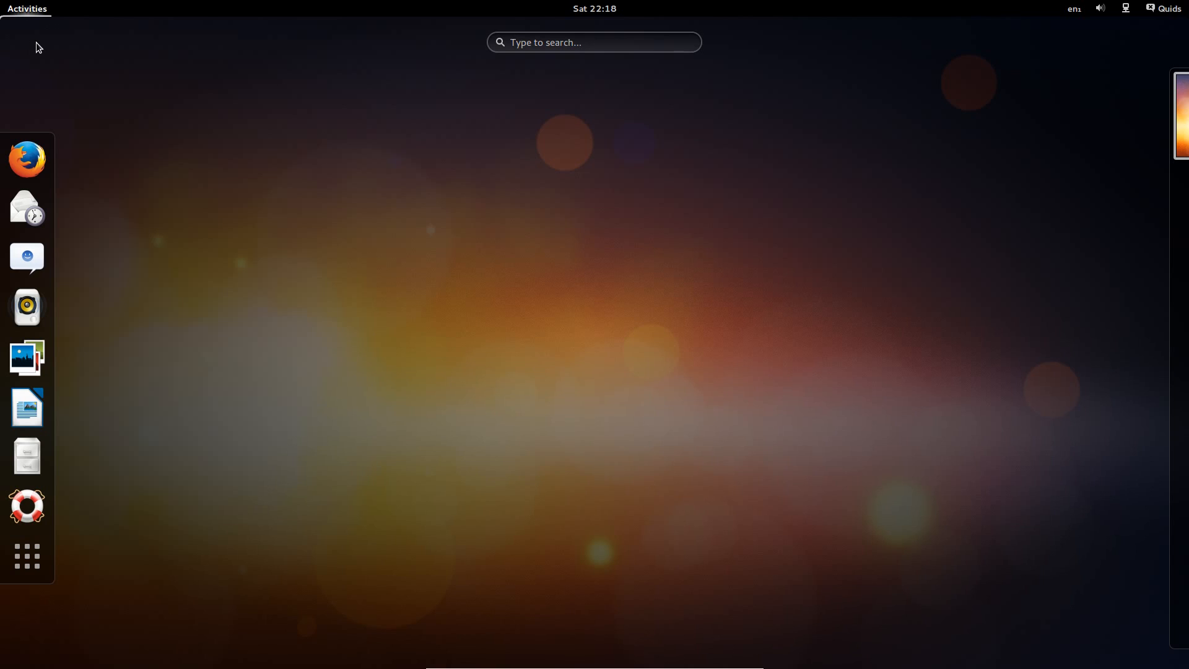
mouse_move(27, 556)
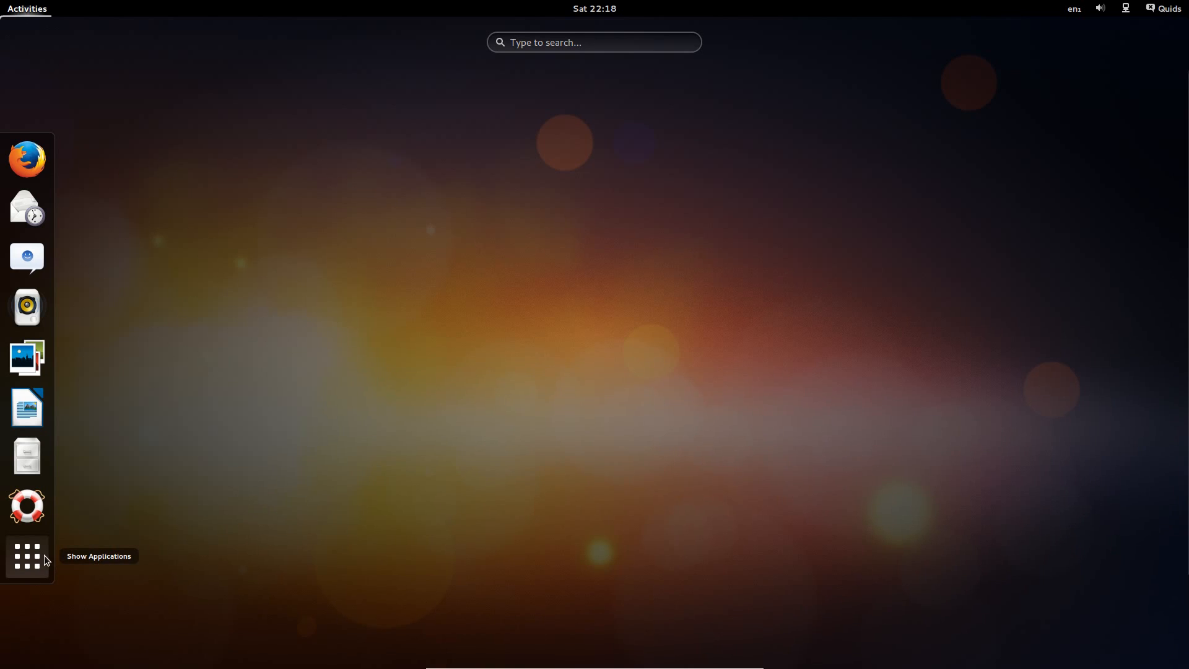
click(28, 556)
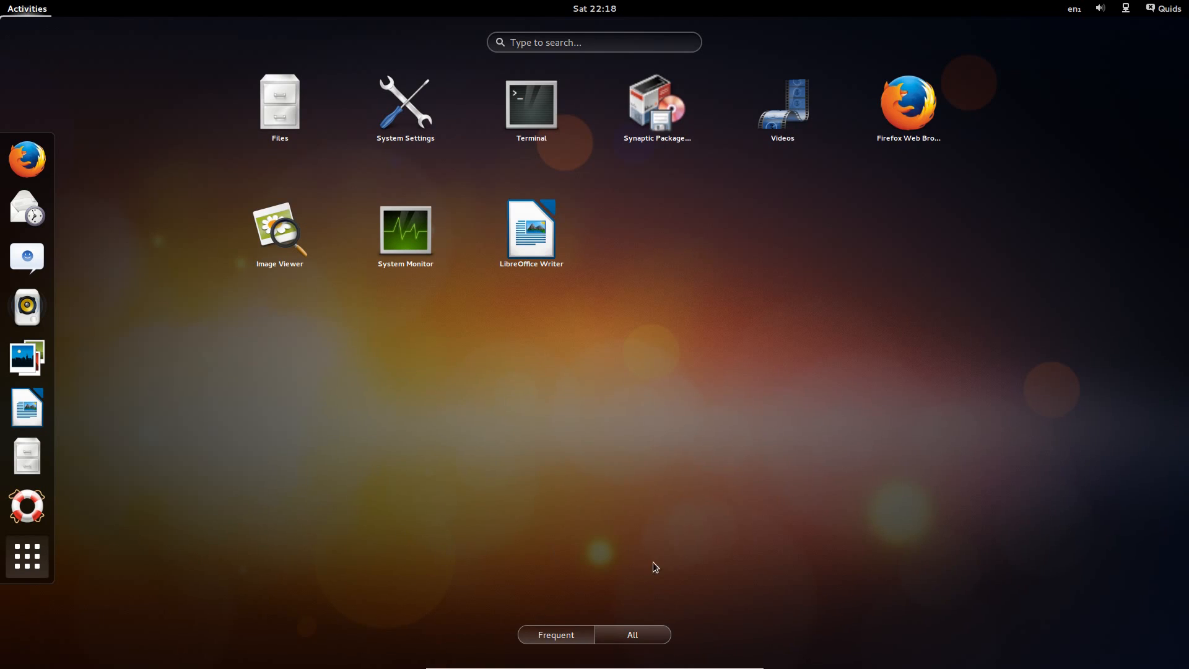
click(632, 634)
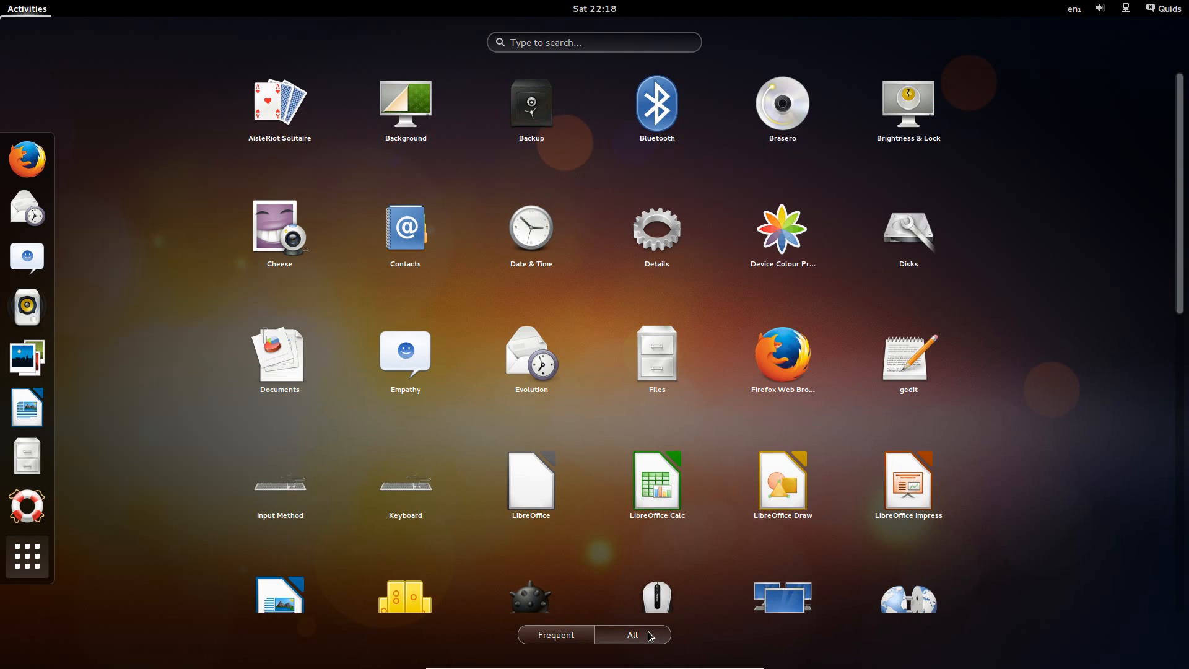
scroll(down, 3)
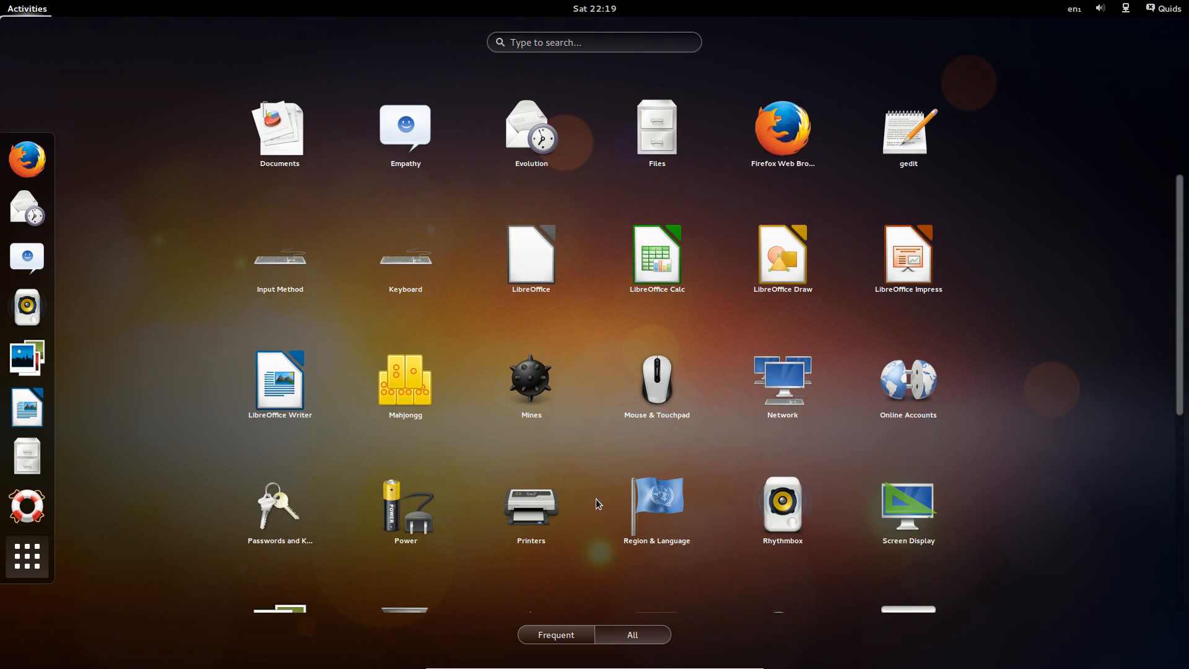
scroll(down, 3)
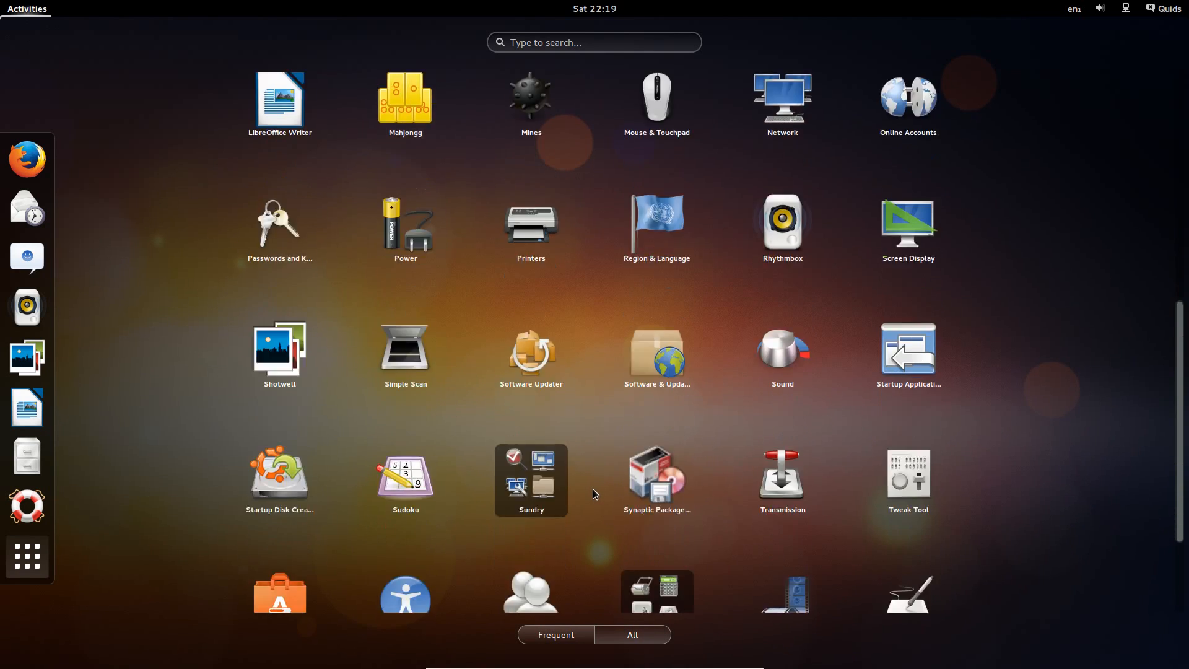
scroll(down, 3)
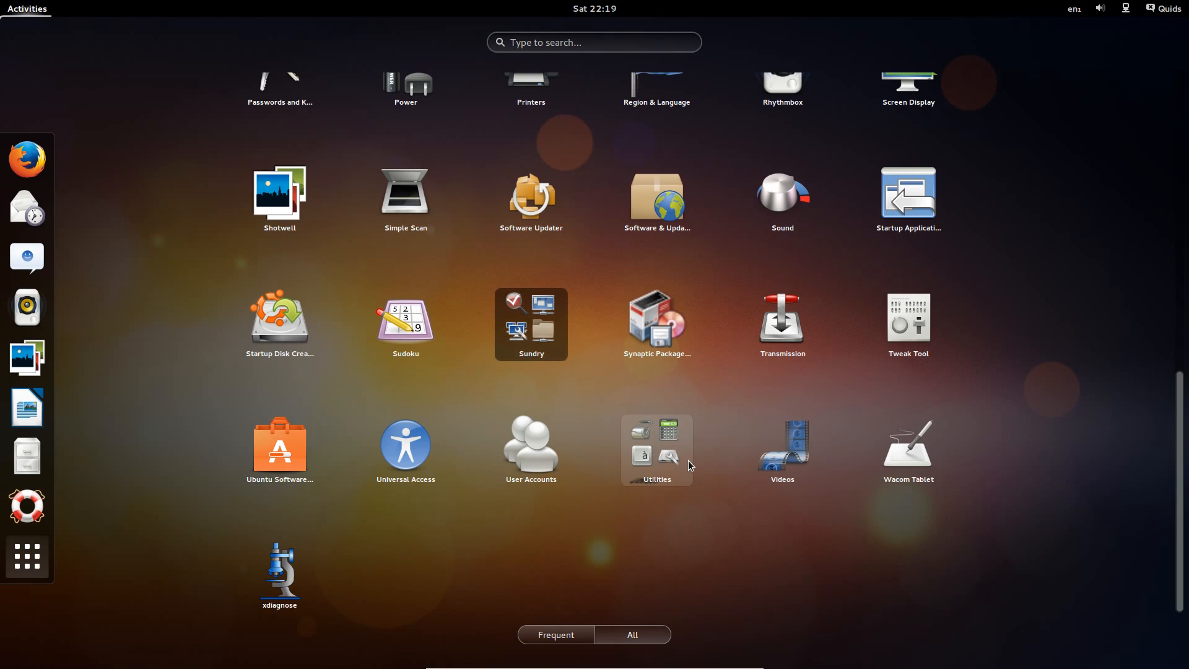
mouse_move(681, 447)
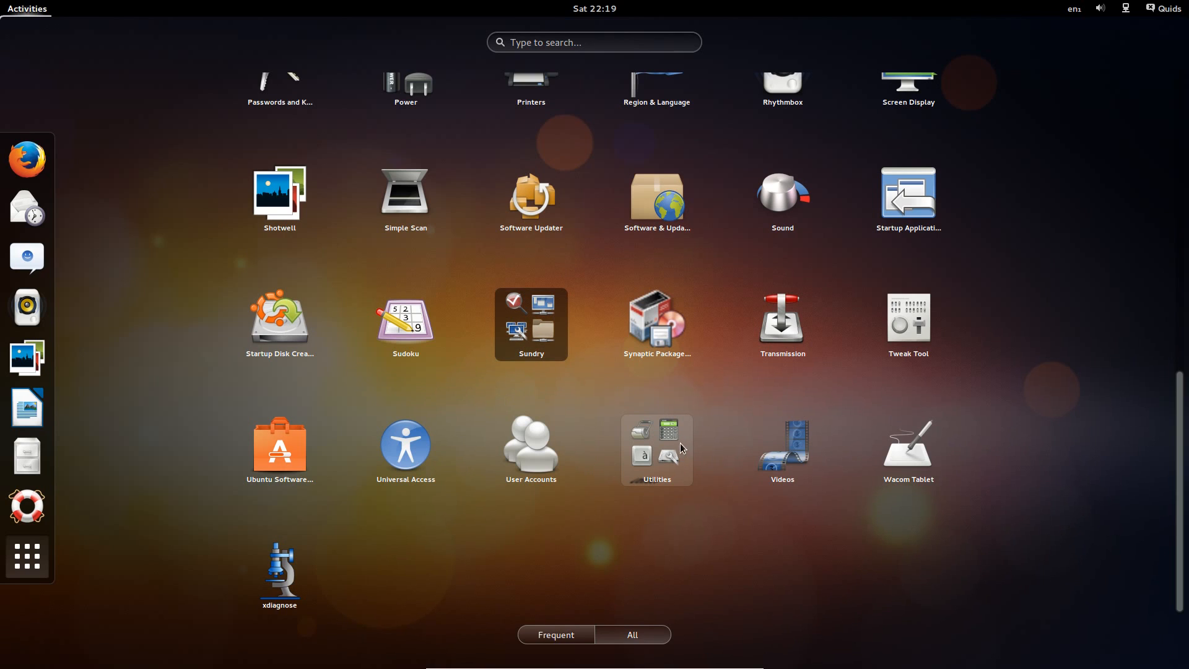
mouse_move(642, 456)
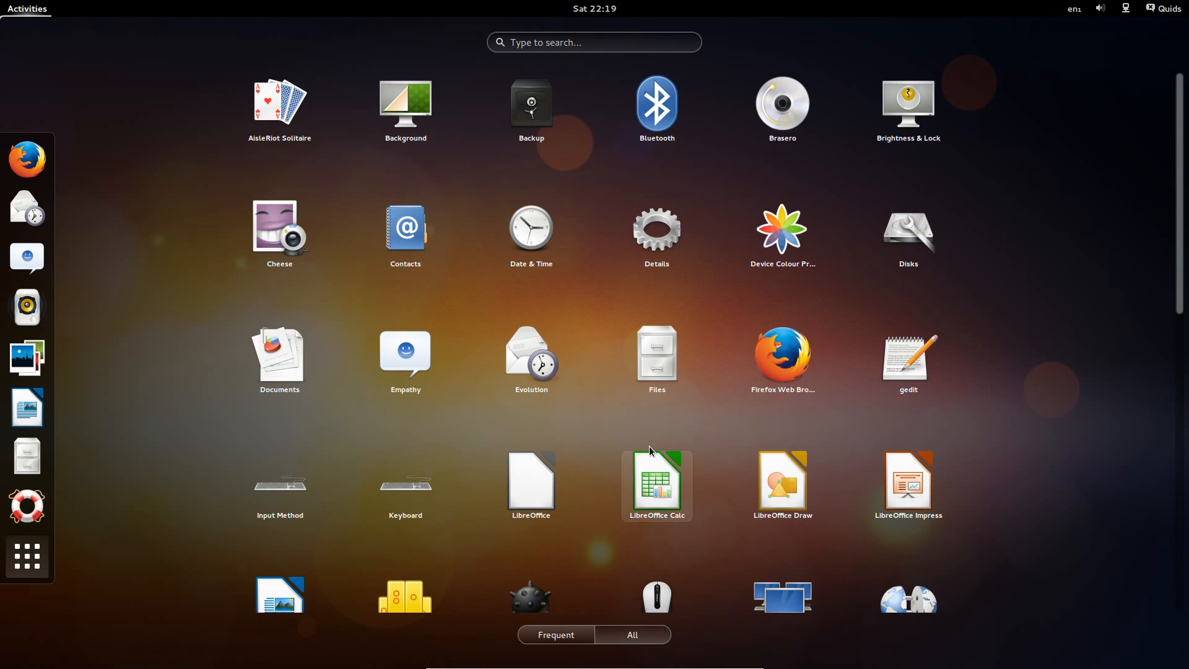
mouse_move(678, 450)
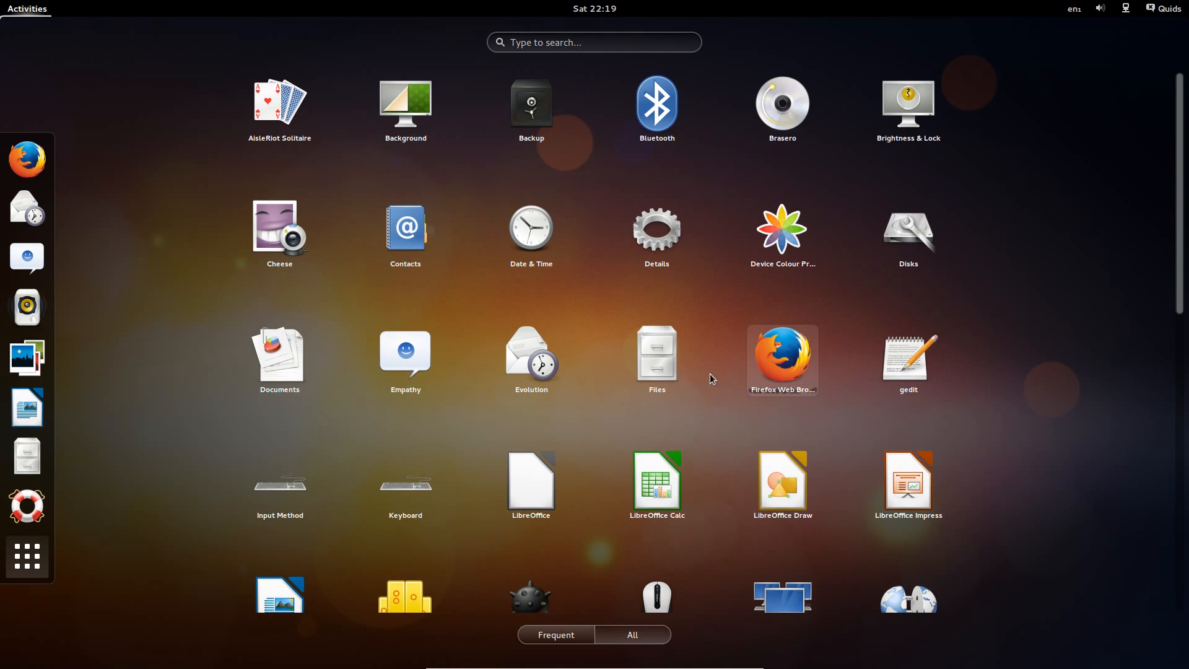
mouse_move(412, 379)
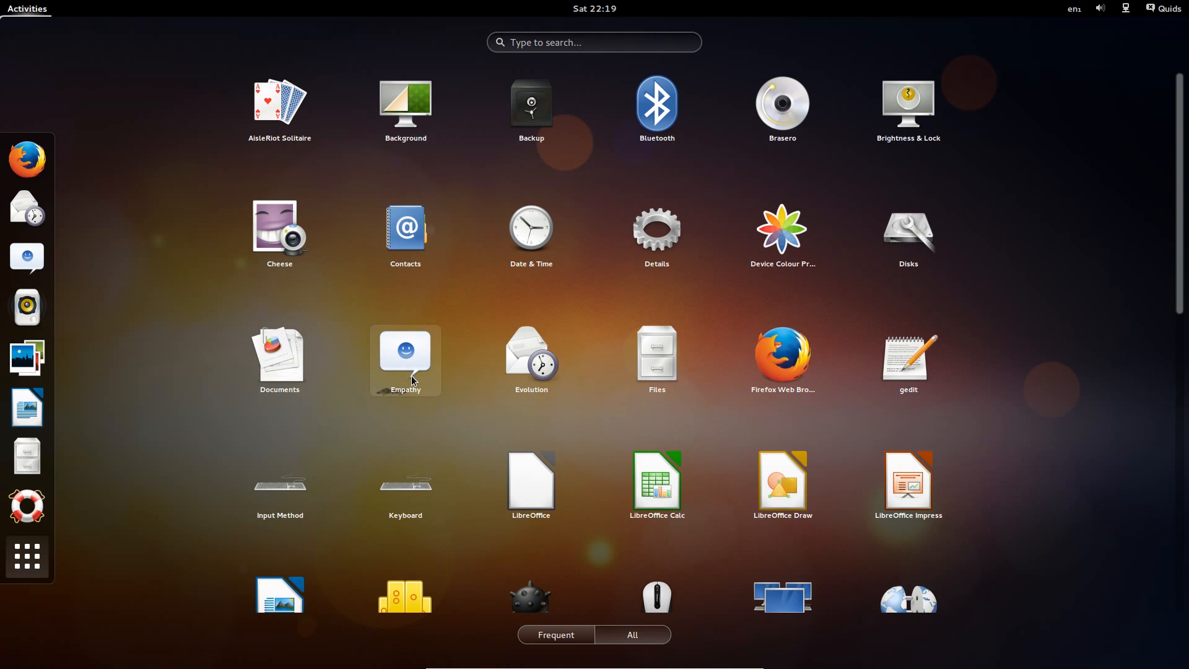
scroll(down, 3)
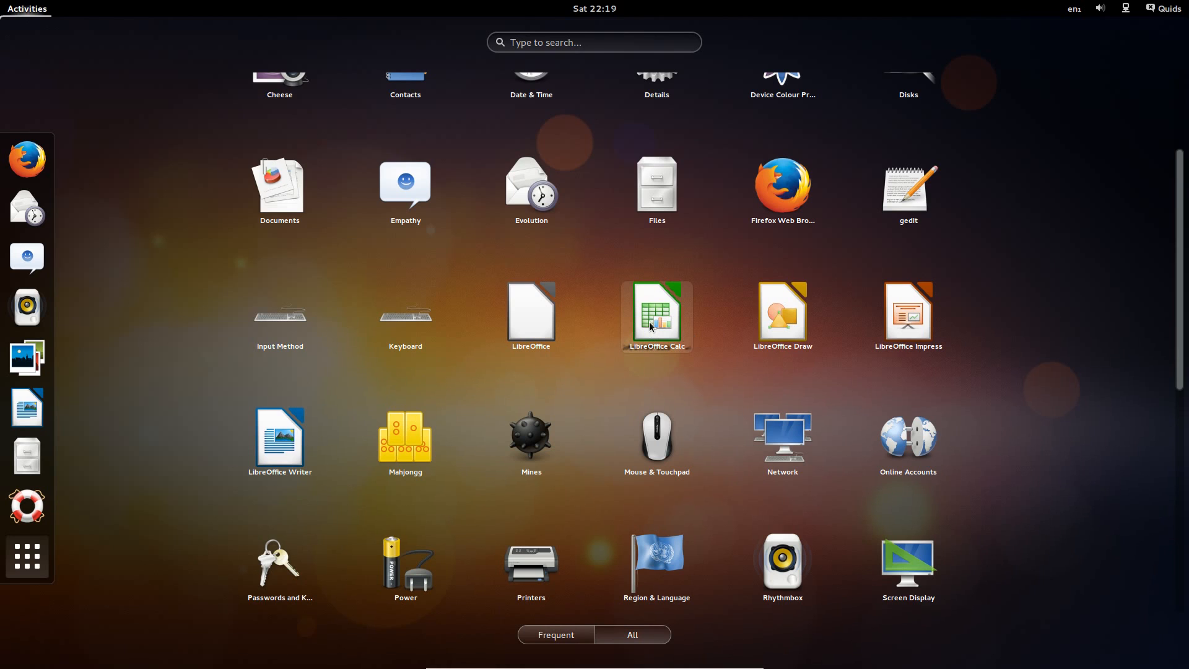
scroll(down, 3)
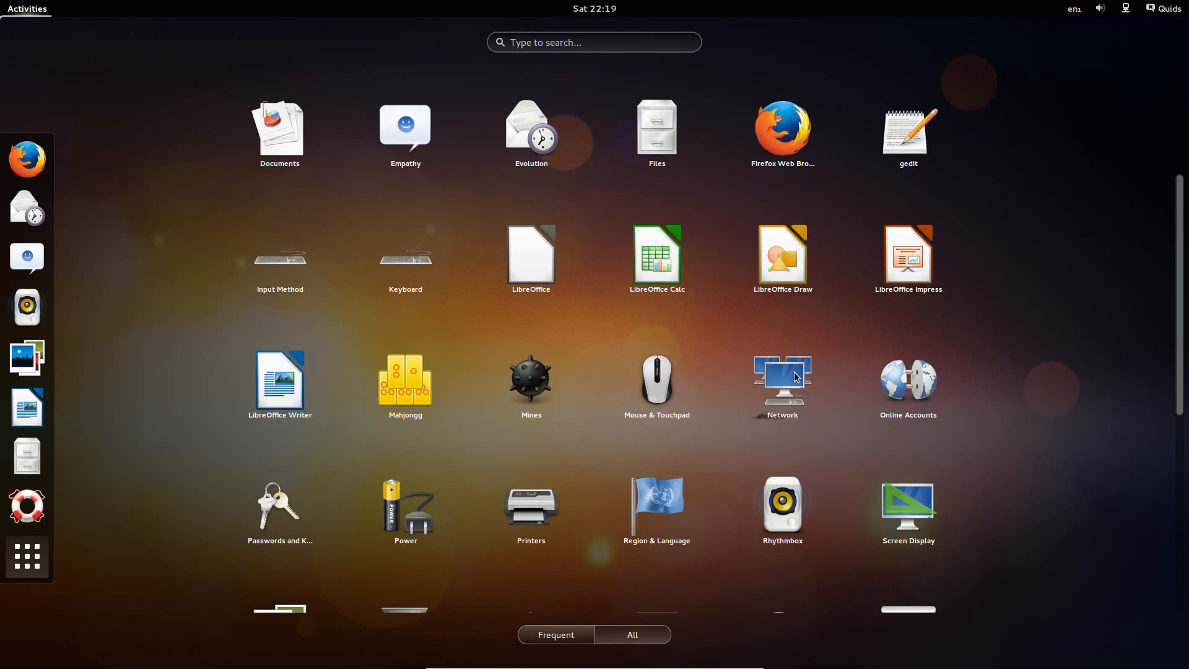
scroll(down, 3)
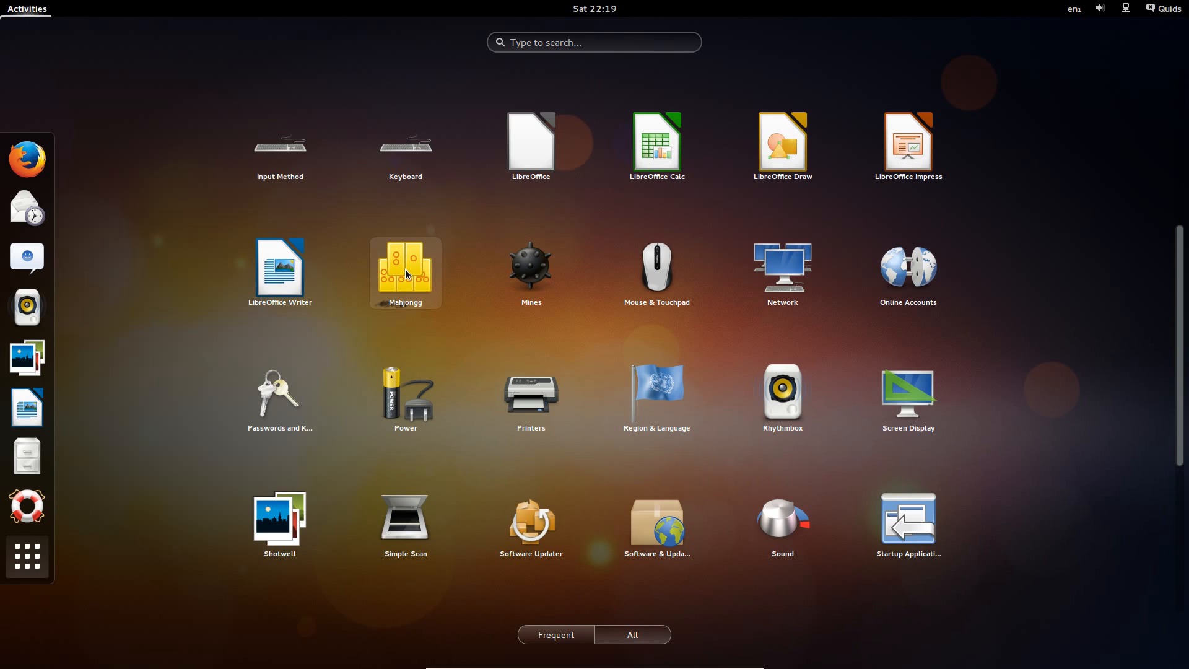
mouse_move(543, 291)
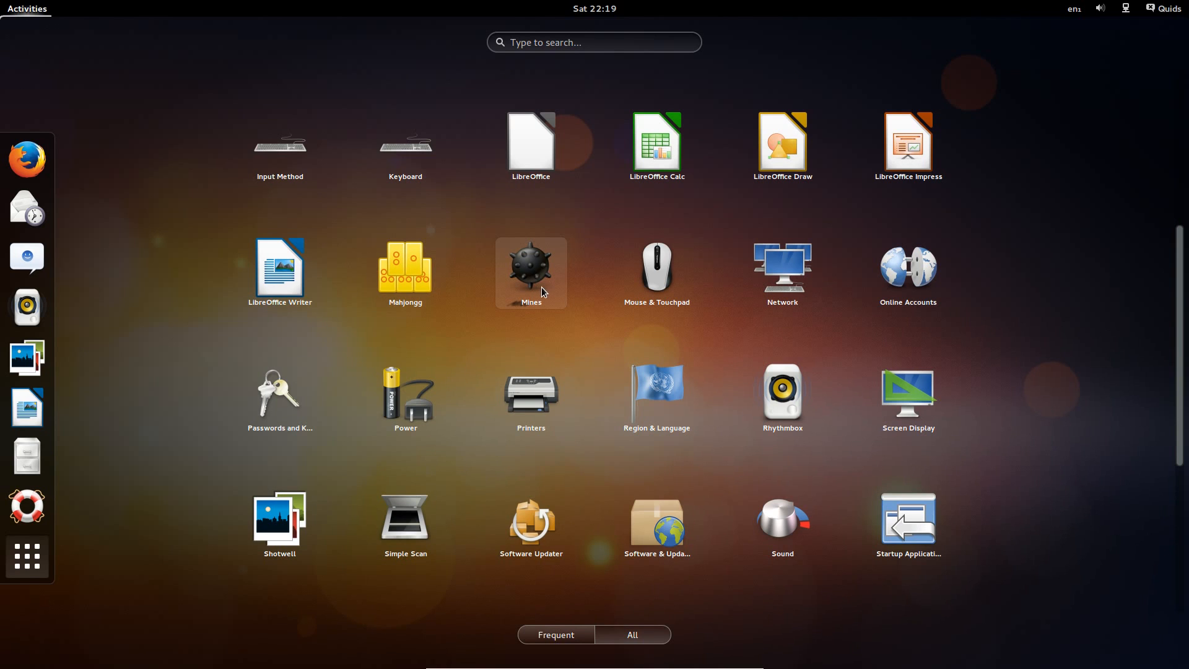
scroll(down, 3)
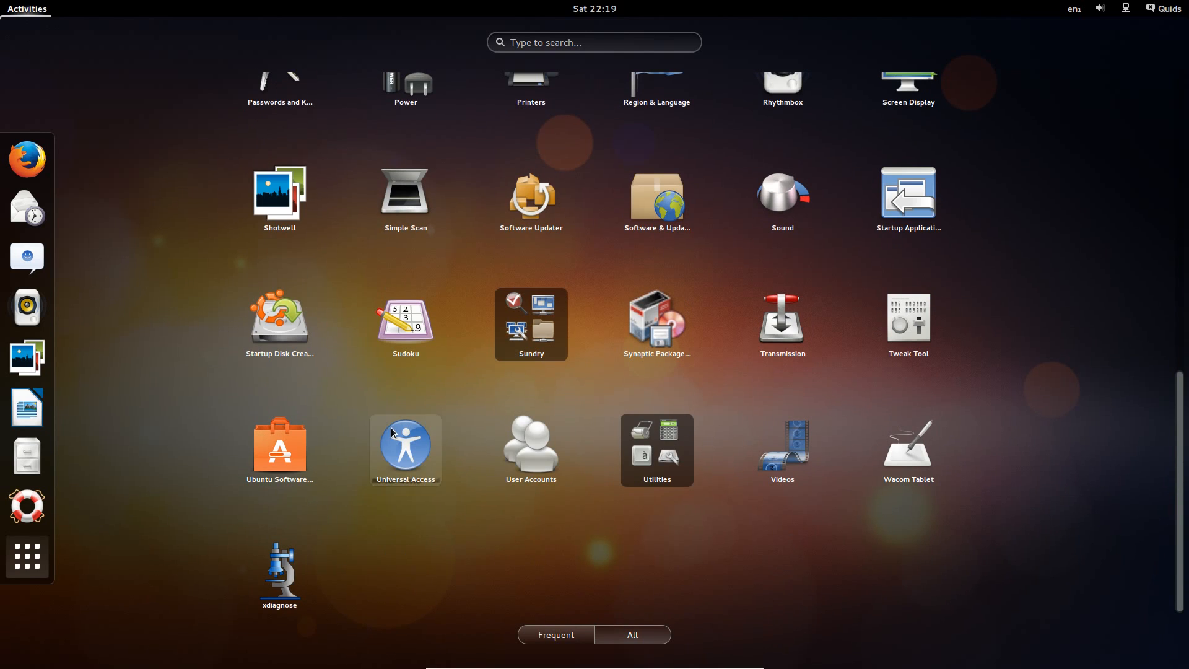
mouse_move(609, 337)
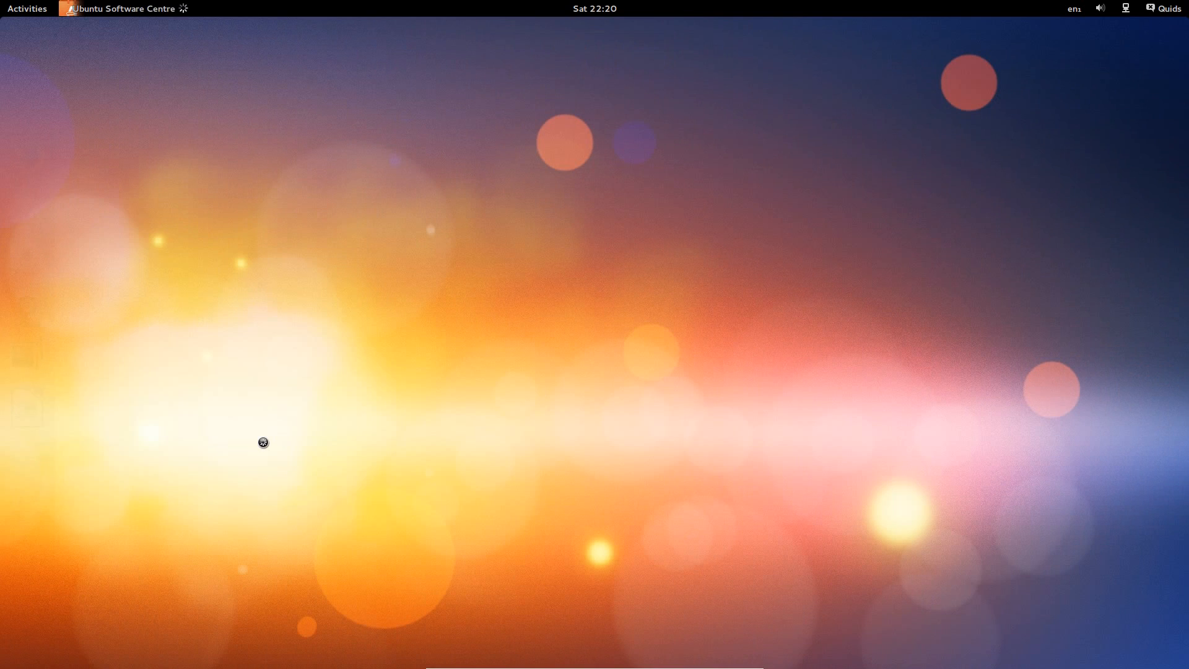
mouse_move(346, 405)
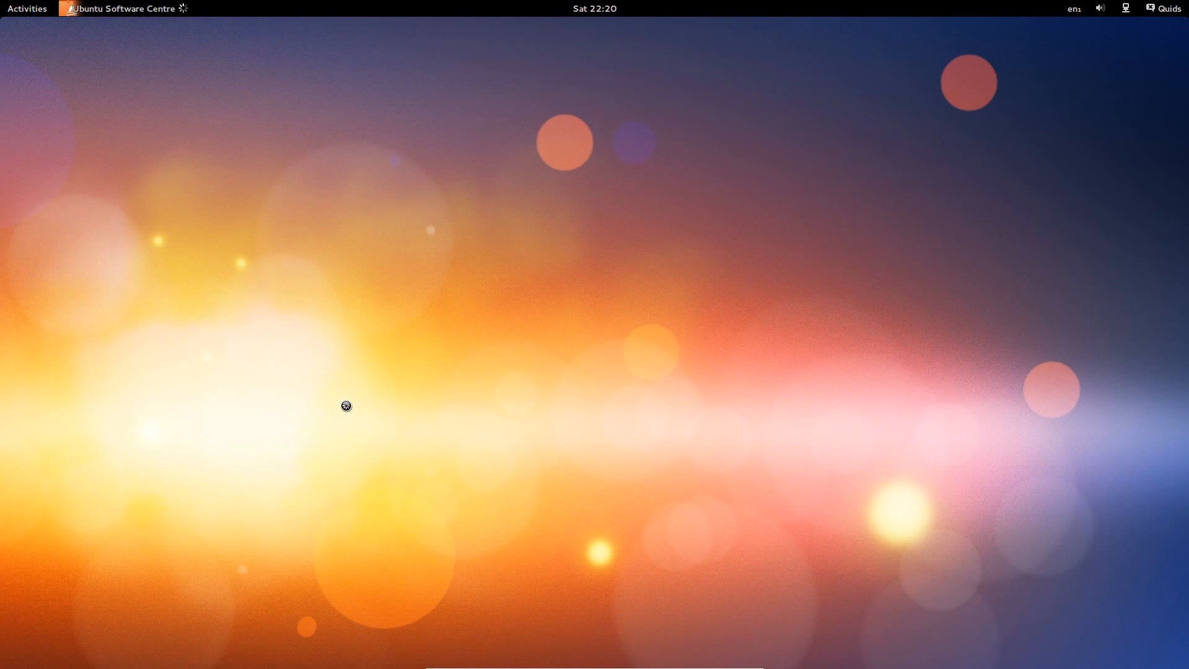